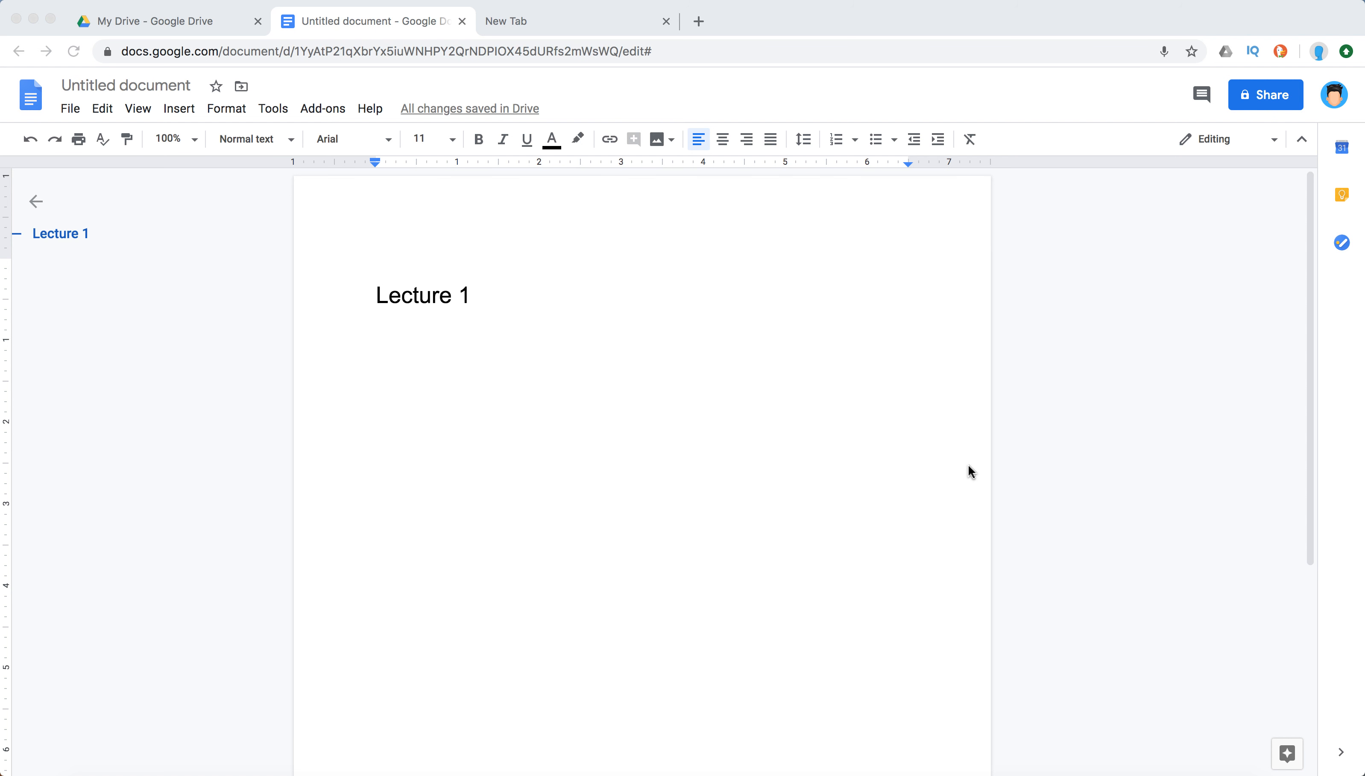
{"action": "mouse_move", "coordinate": [530, 312]}
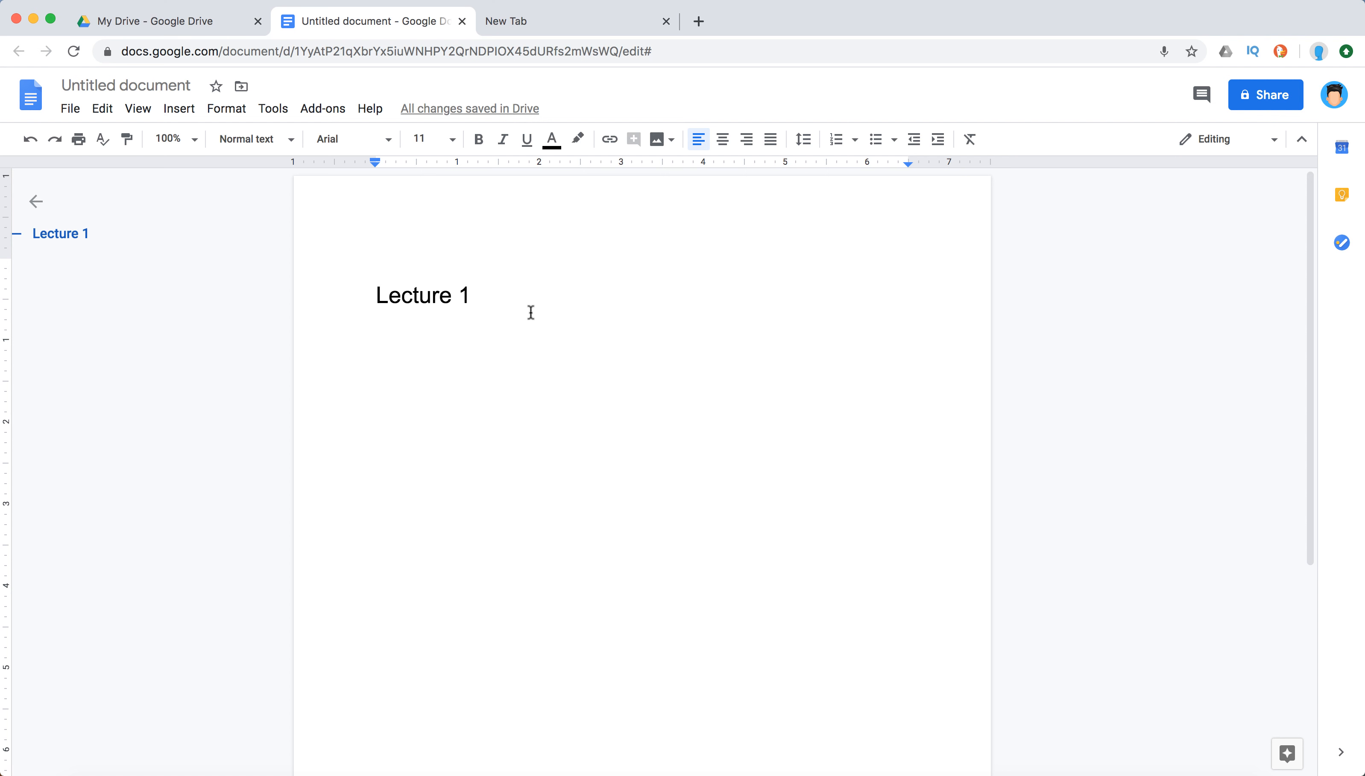
{"action": "mouse_move", "coordinate": [310, 259]}
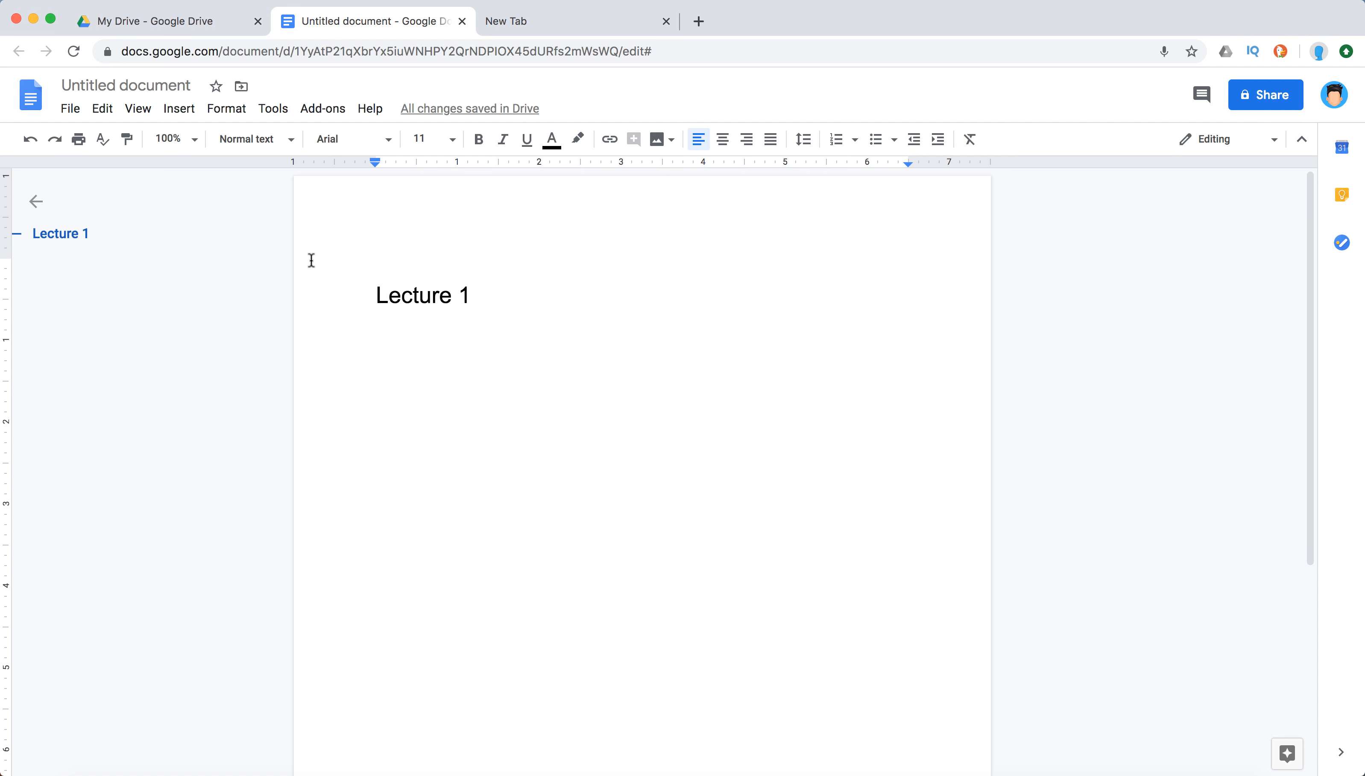
{"action": "mouse_move", "coordinate": [272, 108]}
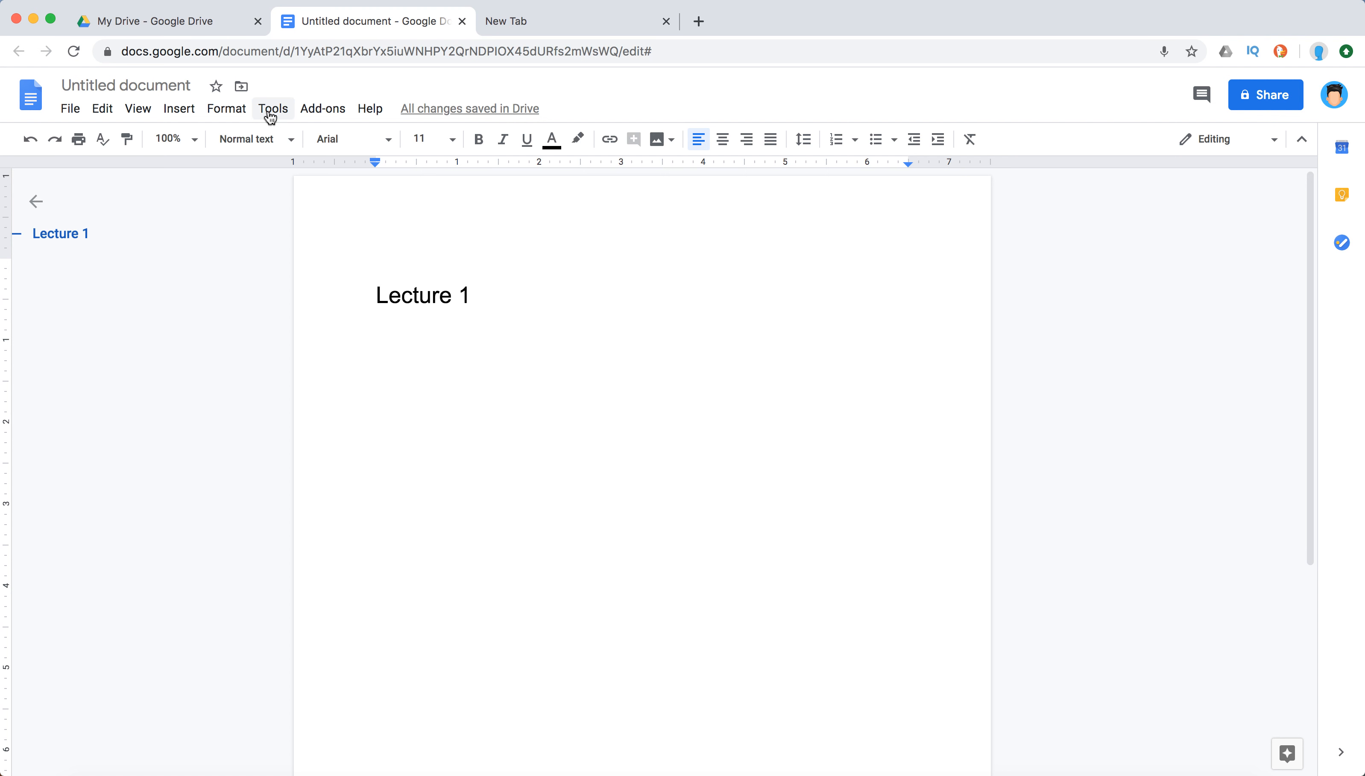
Bring up the Tools menu above the 'Lecture 1' document.
{"action": "left_click", "coordinate": [273, 109]}
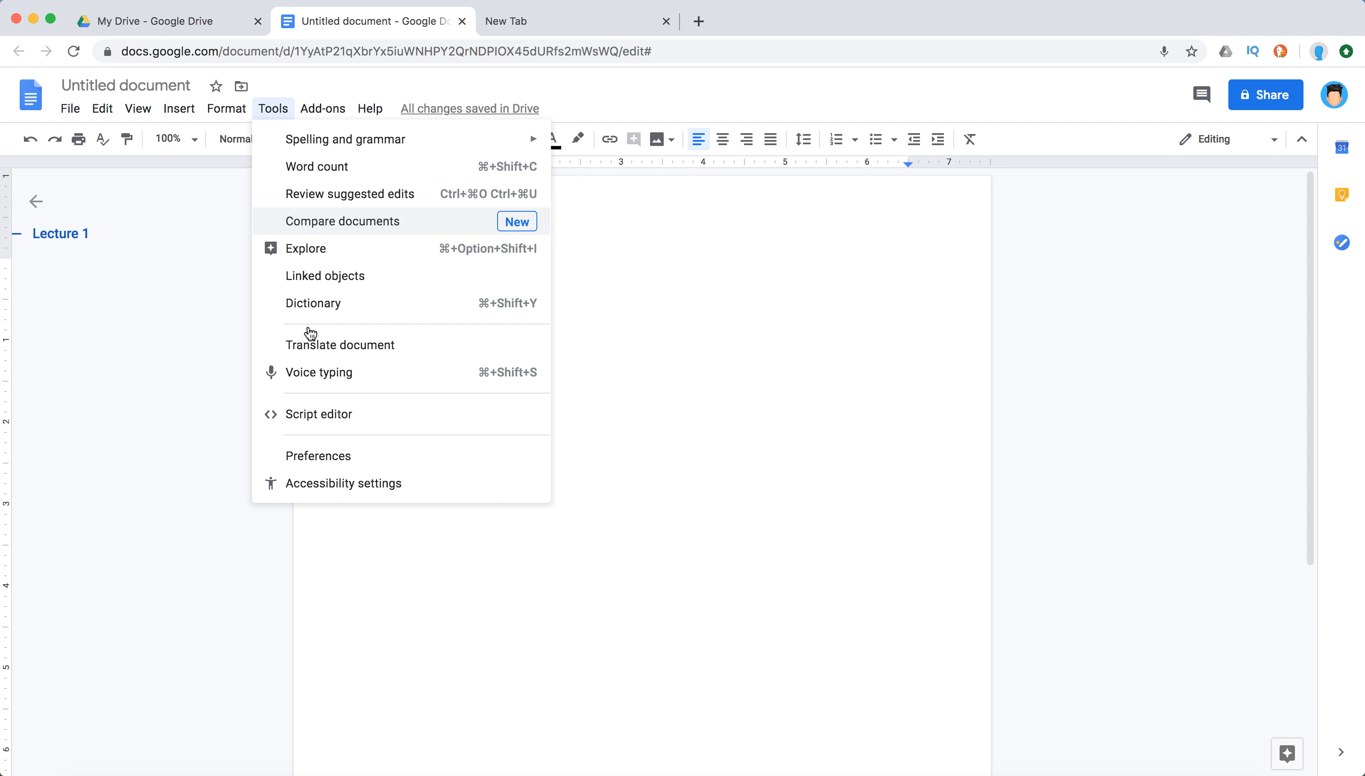
{"action": "mouse_move", "coordinate": [425, 380]}
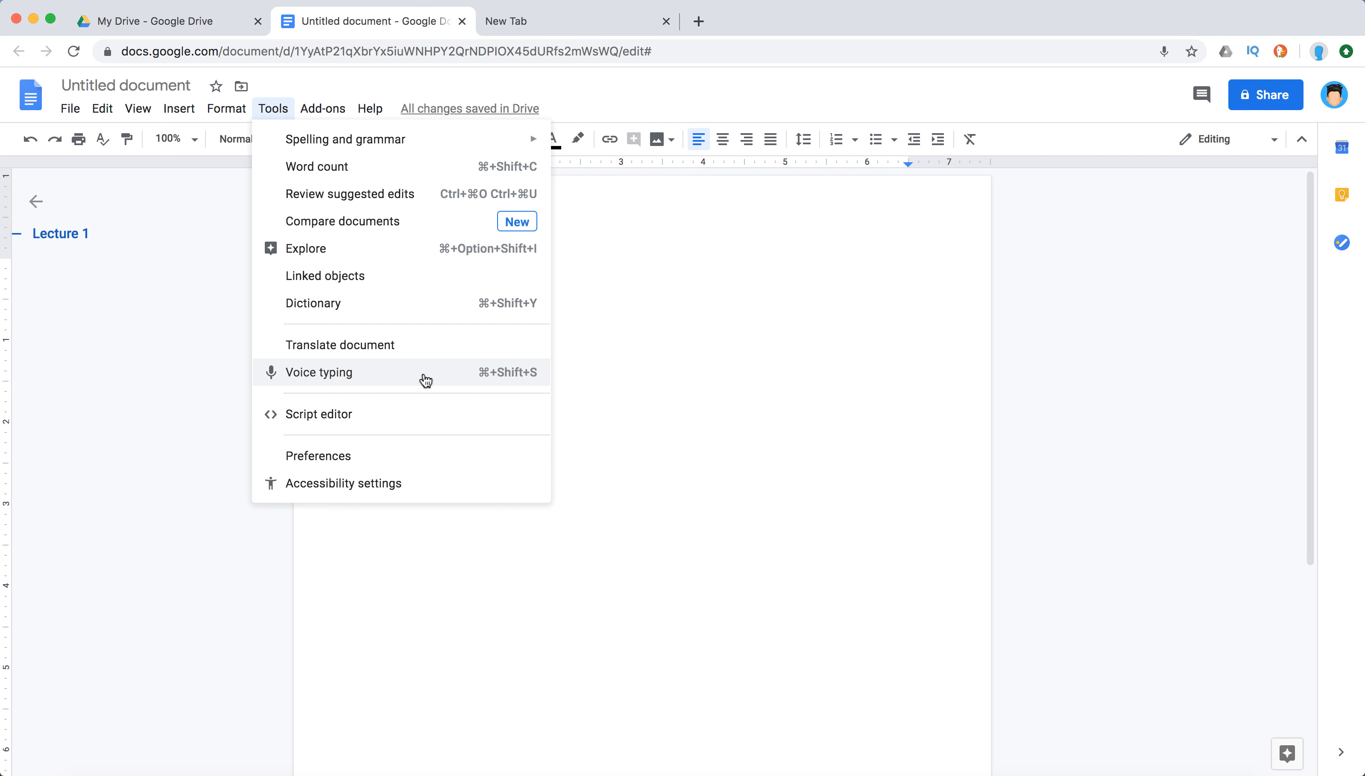
{"action": "mouse_move", "coordinate": [538, 384]}
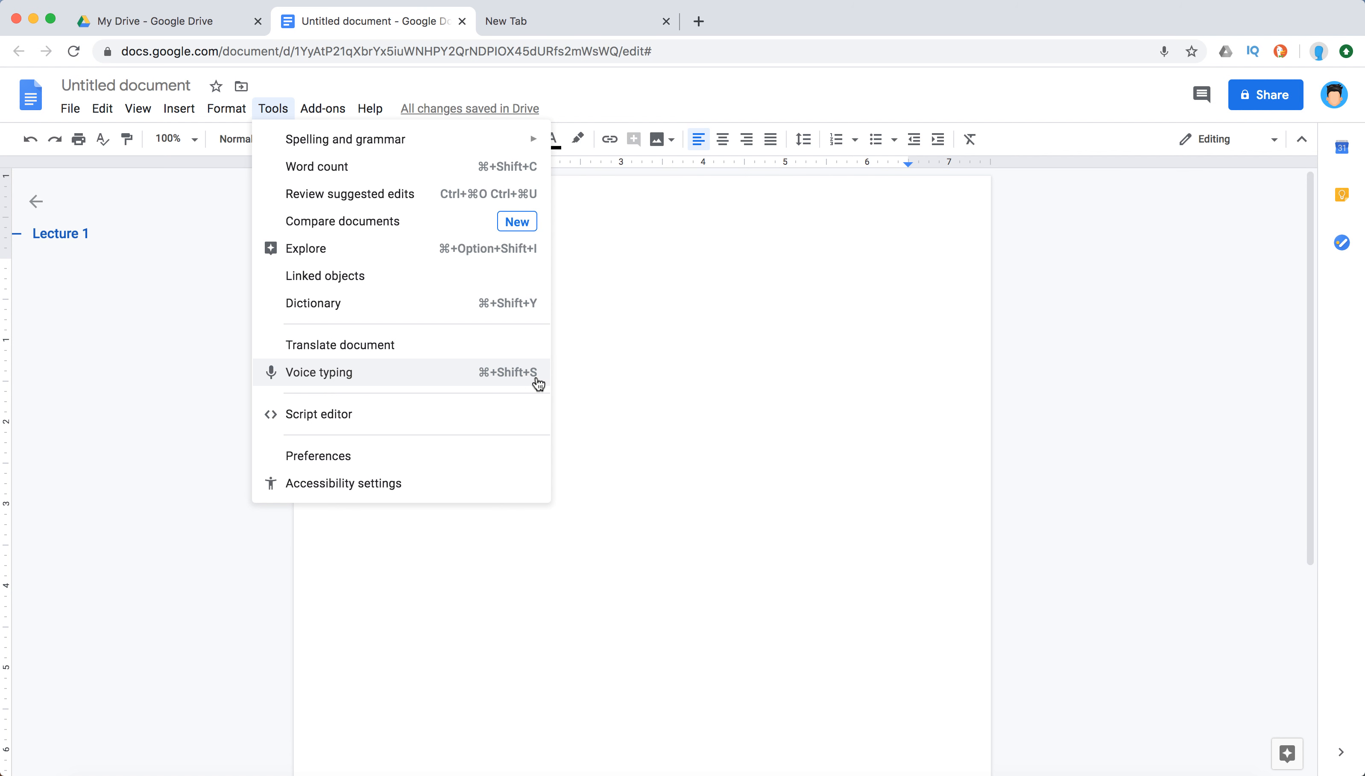
{"action": "mouse_move", "coordinate": [408, 381]}
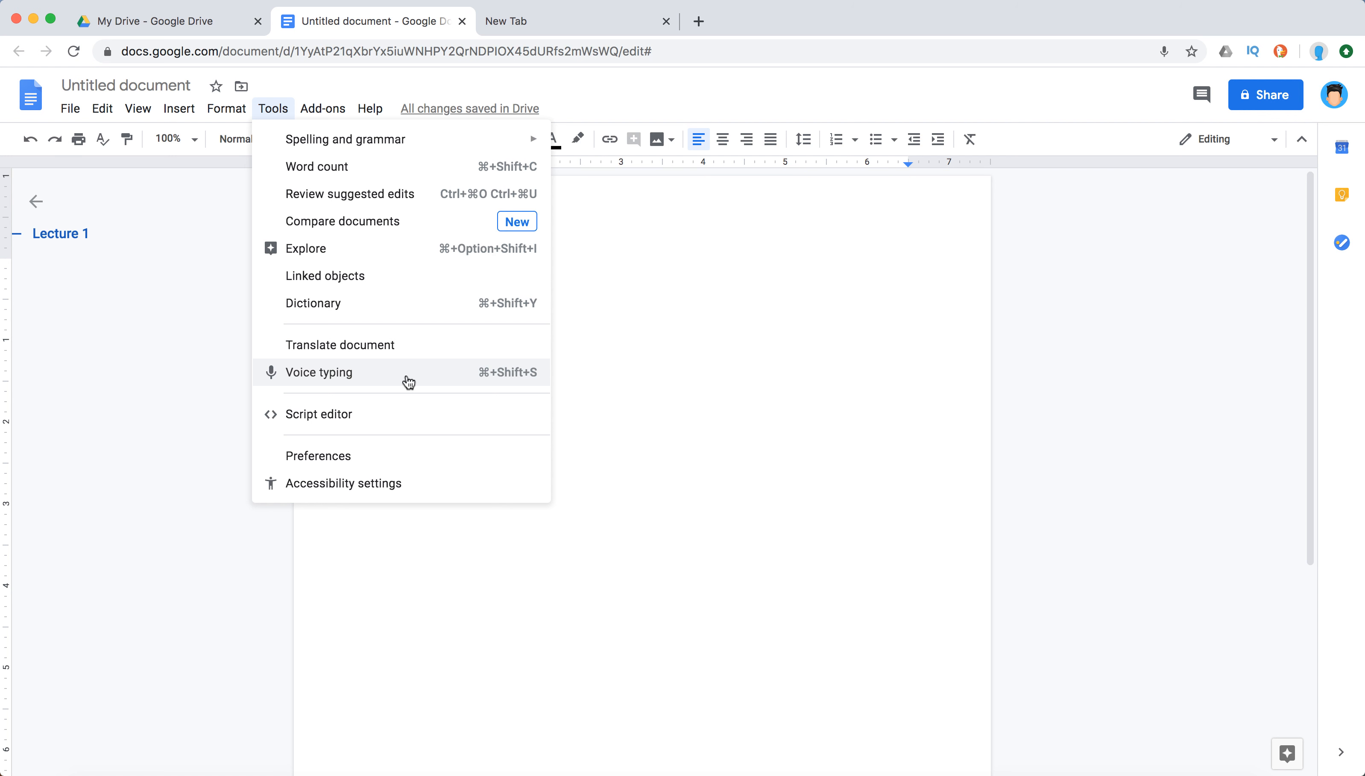
{"action": "mouse_move", "coordinate": [406, 374]}
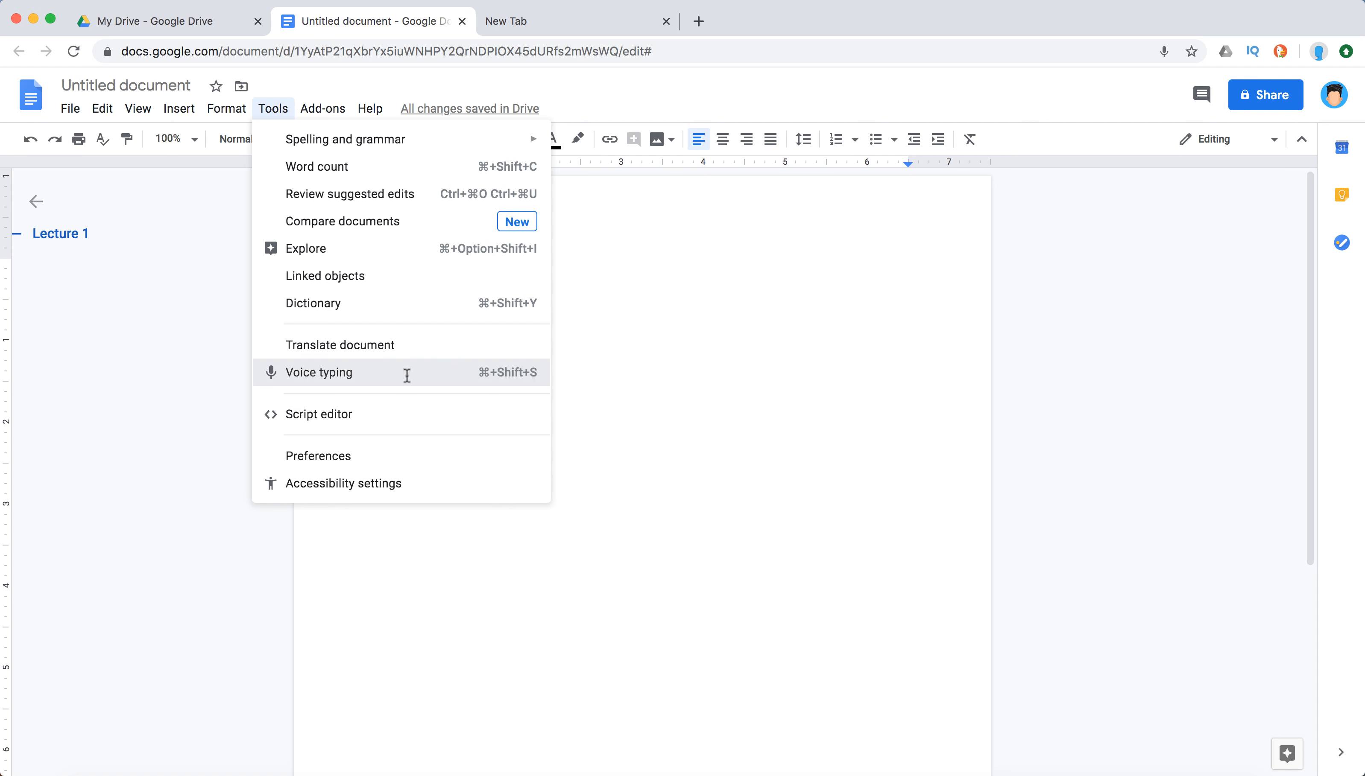
Dictate with voice typing: 'I'm ok so you can record to transcribe lectures last songs zoom calls and other stuff'.
{"action": "left_click", "coordinate": [318, 371]}
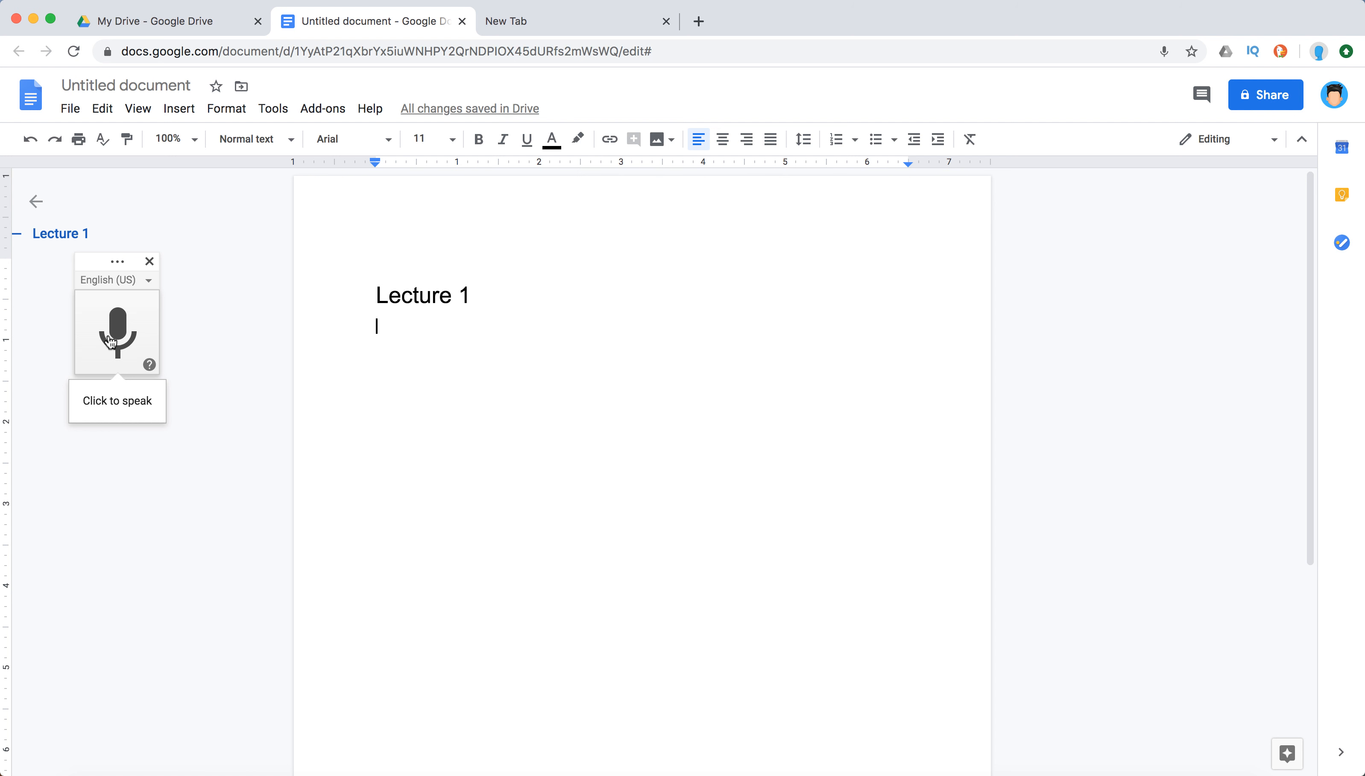
{"action": "left_click", "coordinate": [117, 332]}
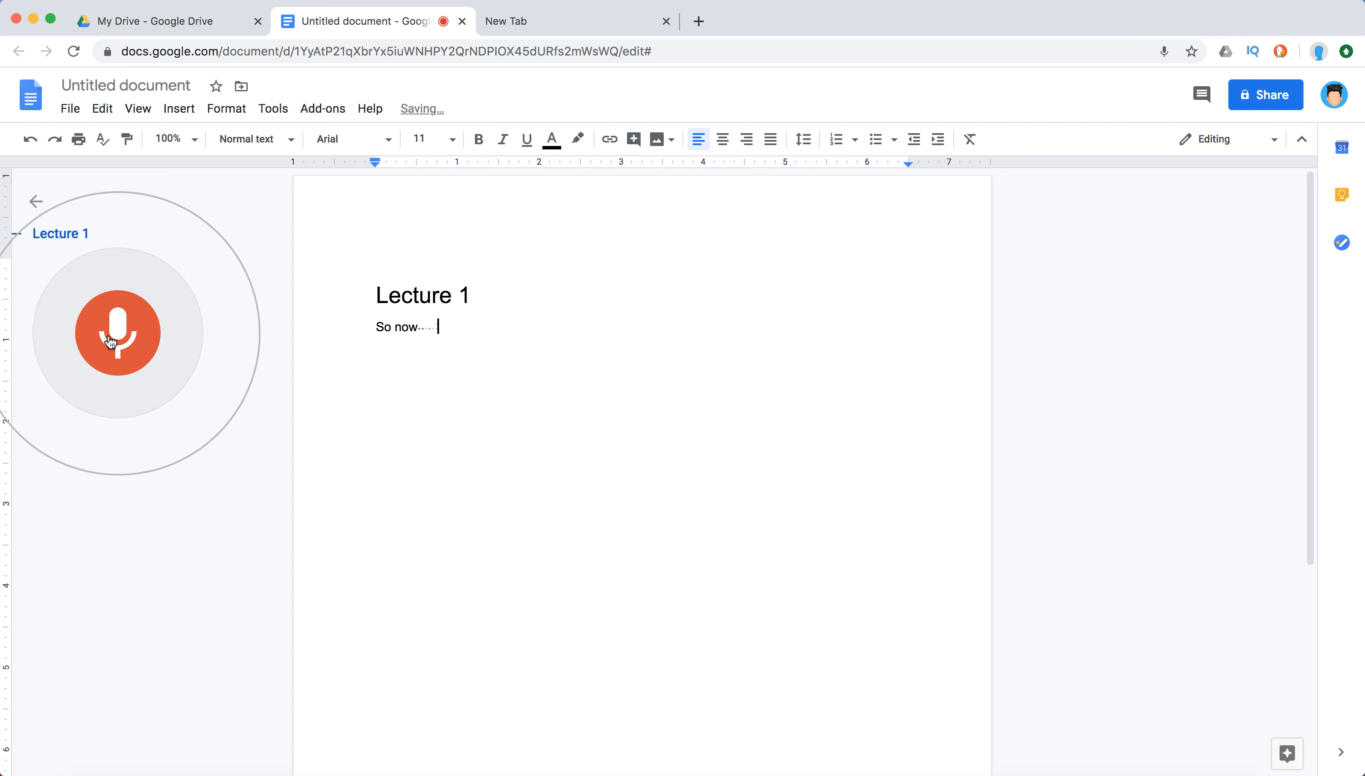
{"action": "type", "text": "I'm"}
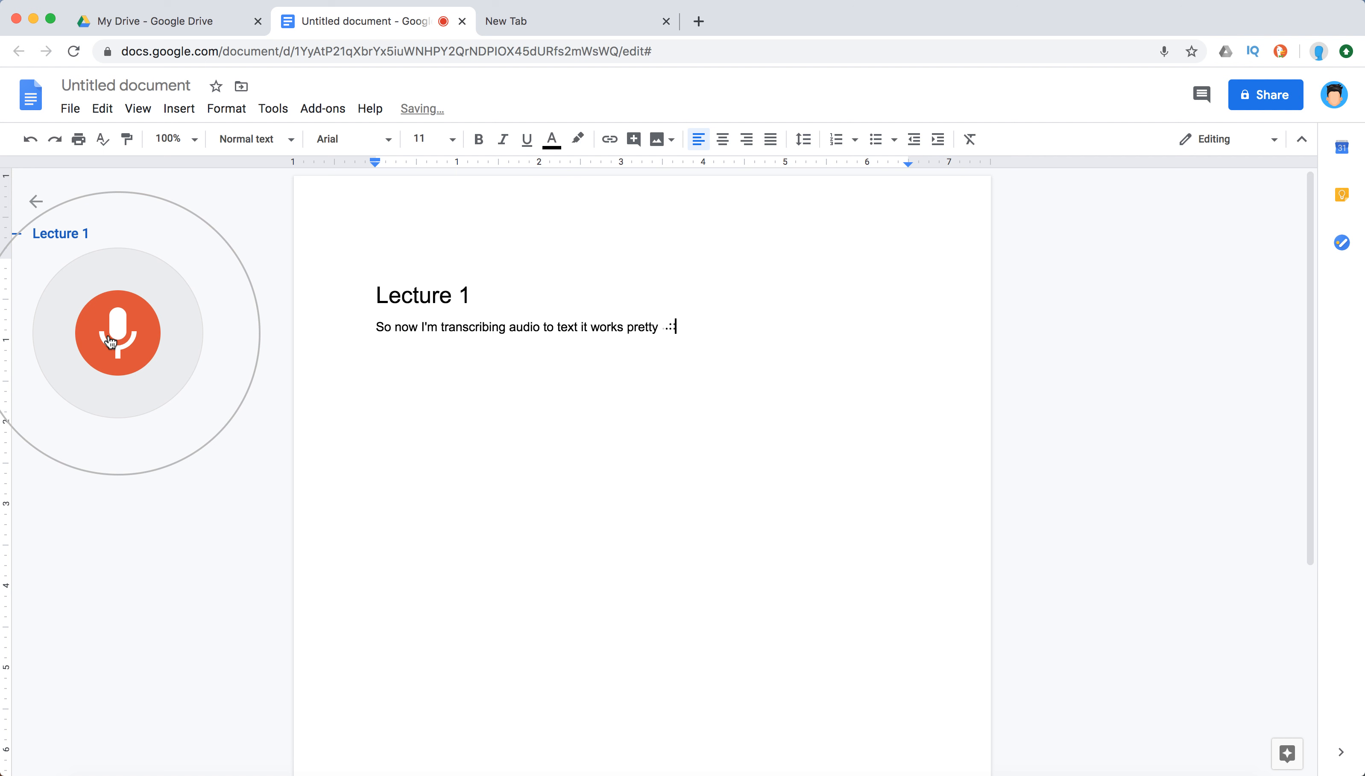
{"action": "type", "text": "ok"}
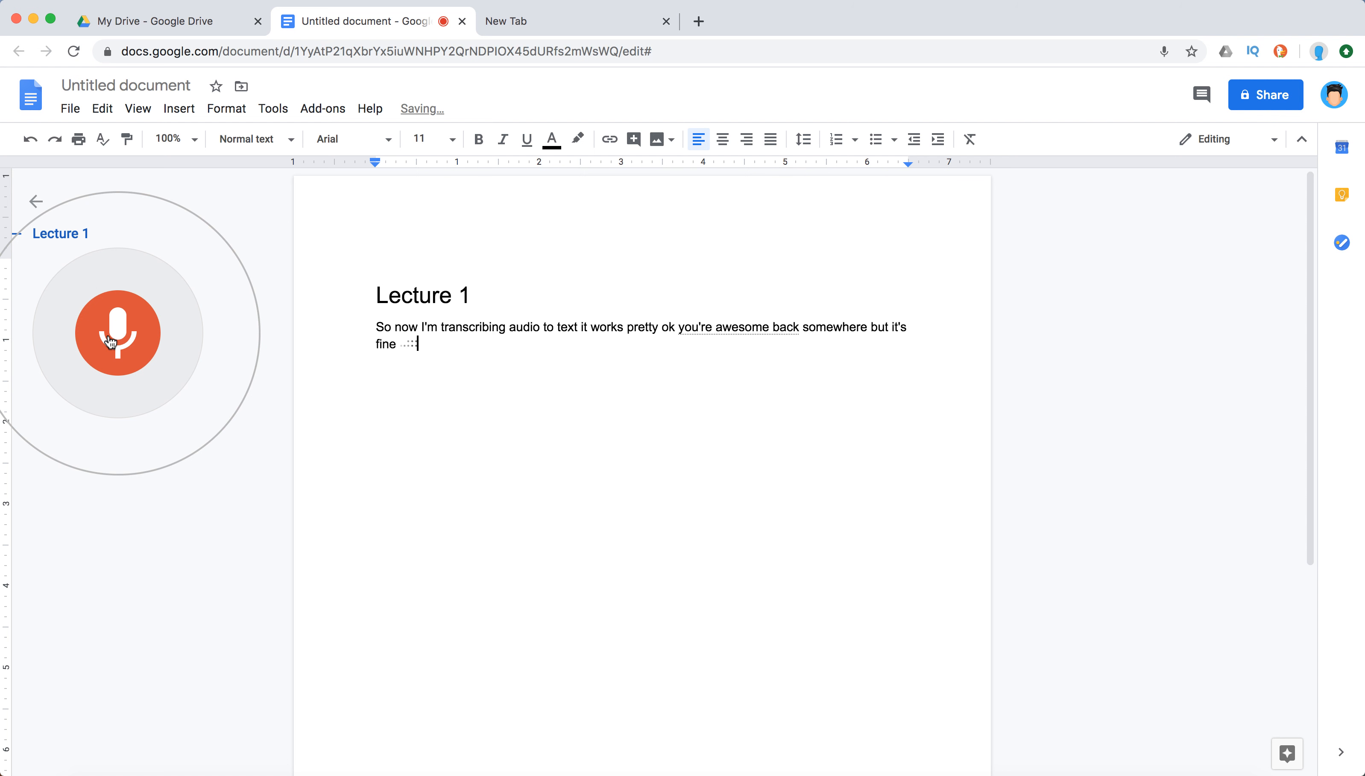
{"action": "type", "text": "9A so you can record to transcribe your broadcasts"}
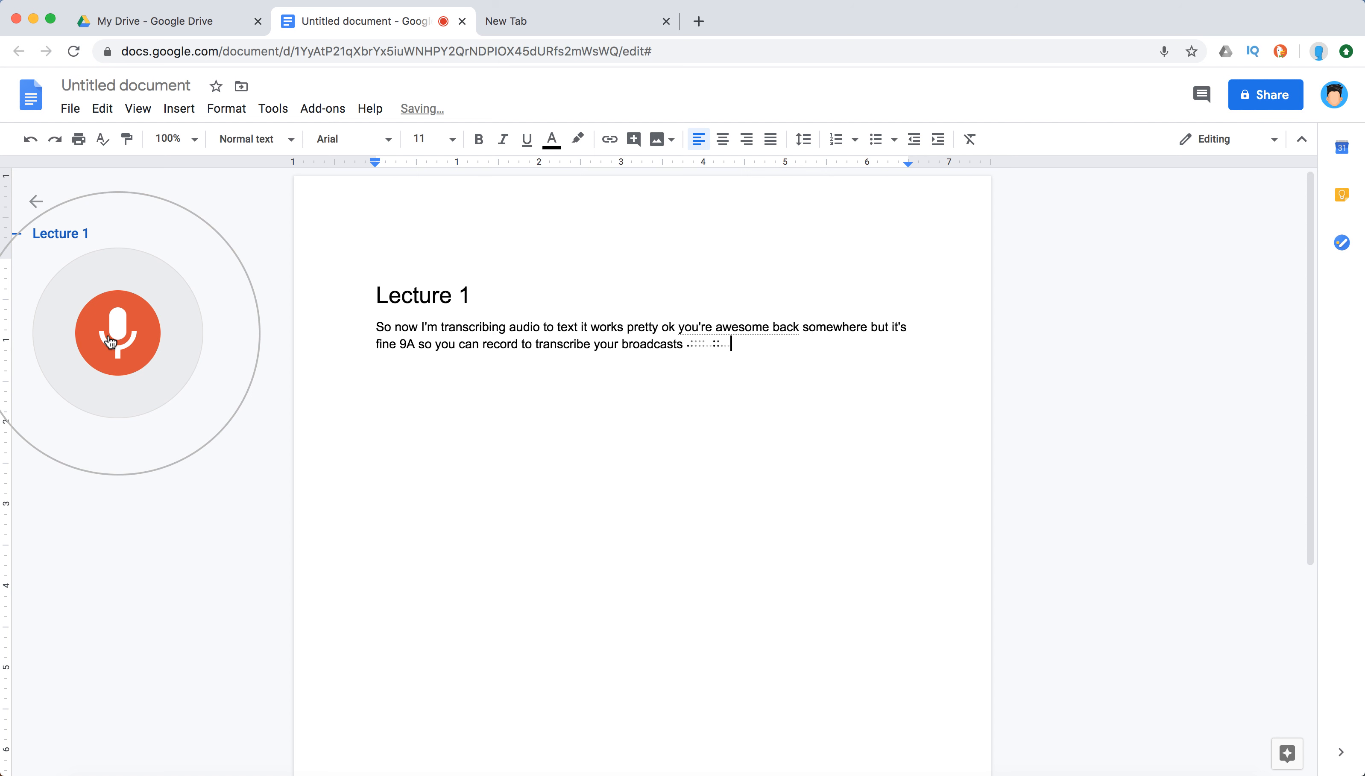
{"action": "type", "text": "lectures last songs zoom"}
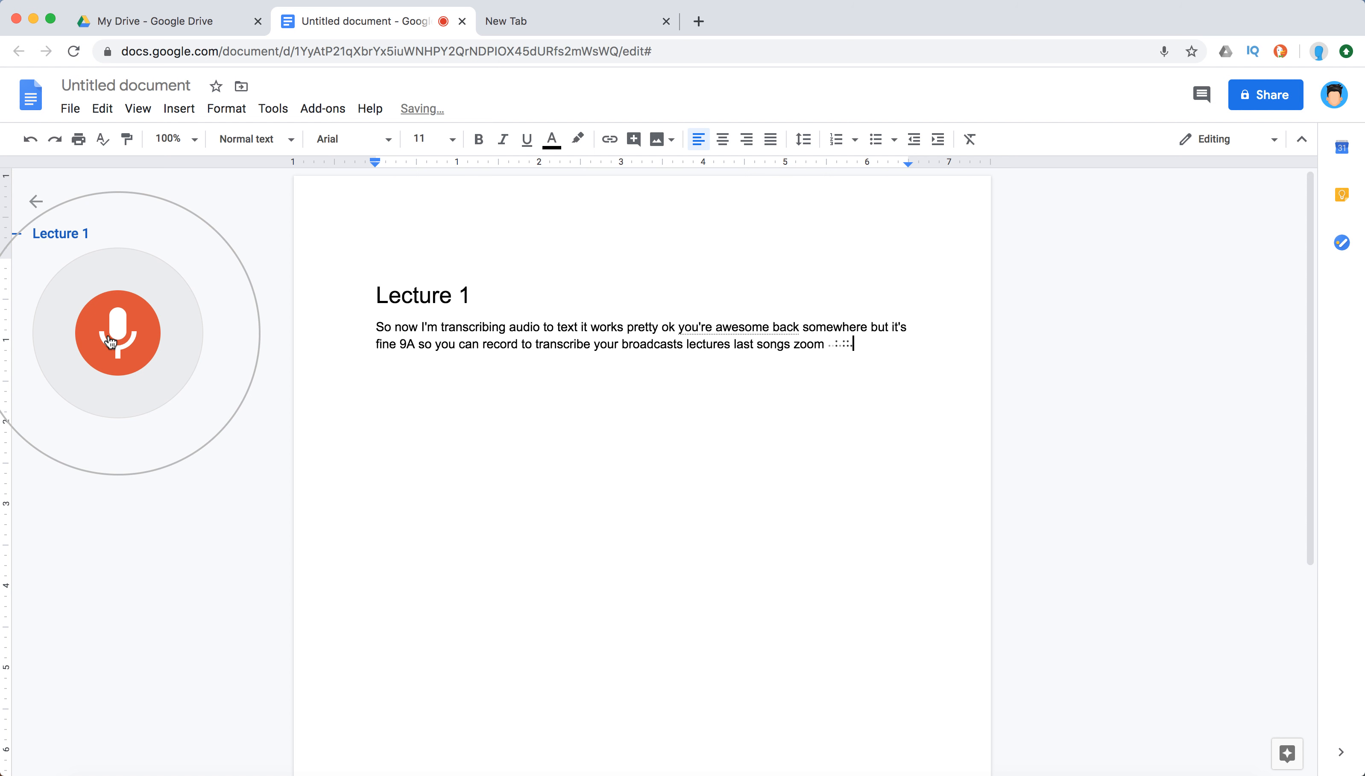
{"action": "type", "text": "calls and other"}
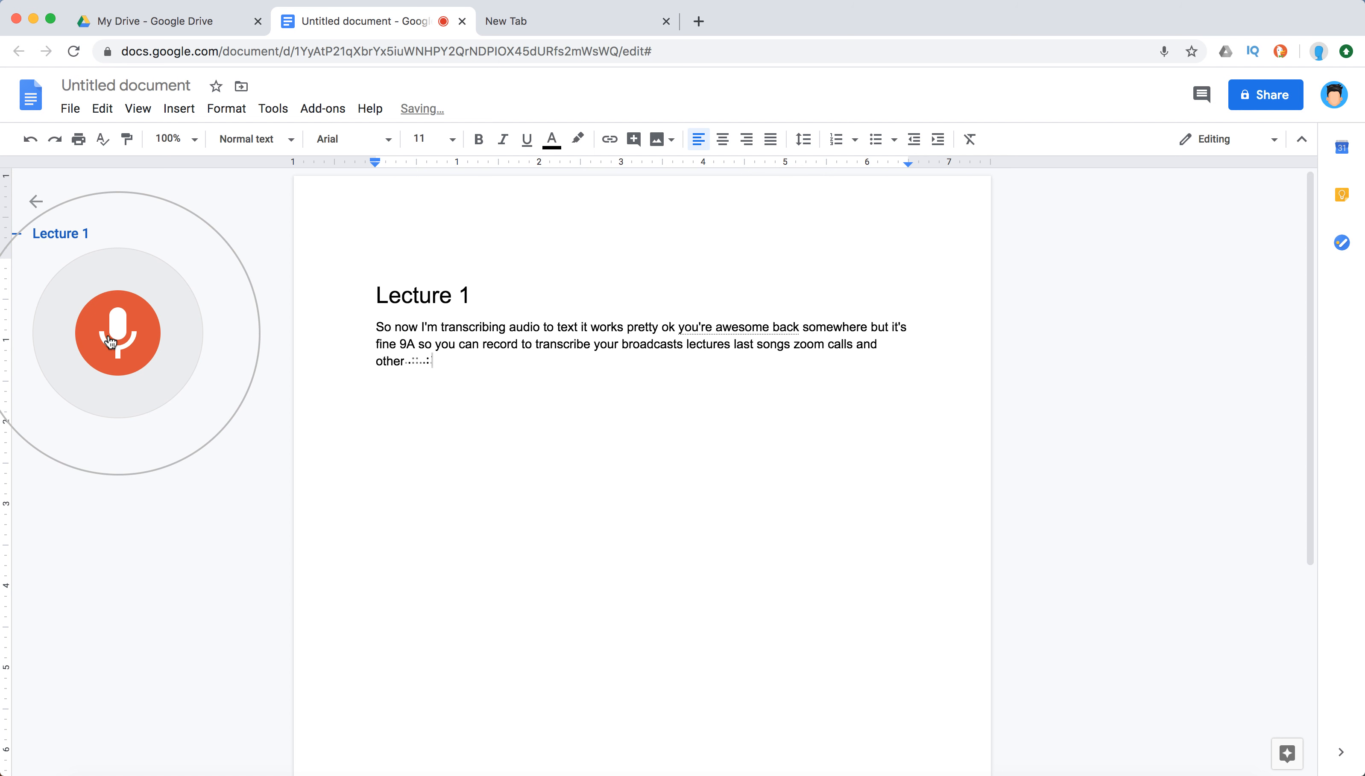
{"action": "type", "text": "stuff so that's how it works"}
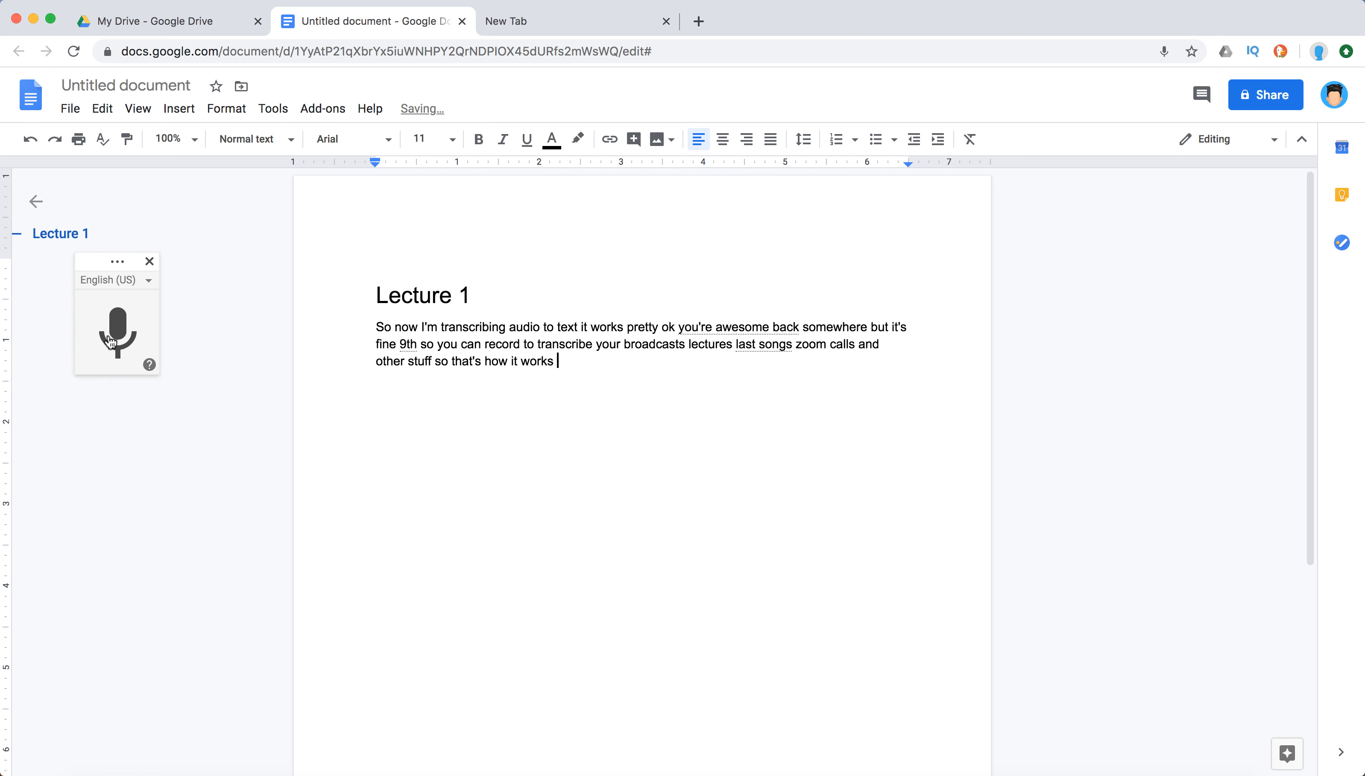
{"action": "left_click", "coordinate": [149, 281]}
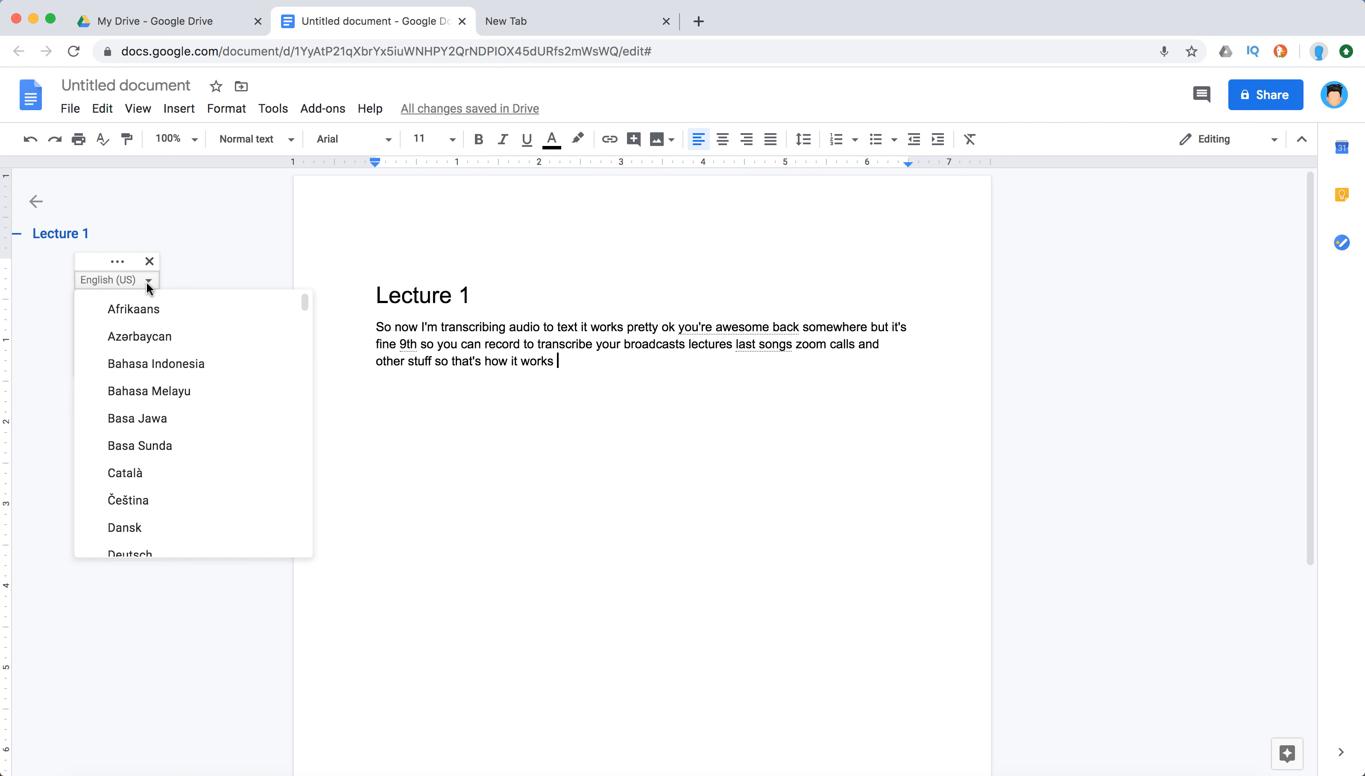
{"action": "scroll", "scroll_direction": "down", "scroll_amount": 3}
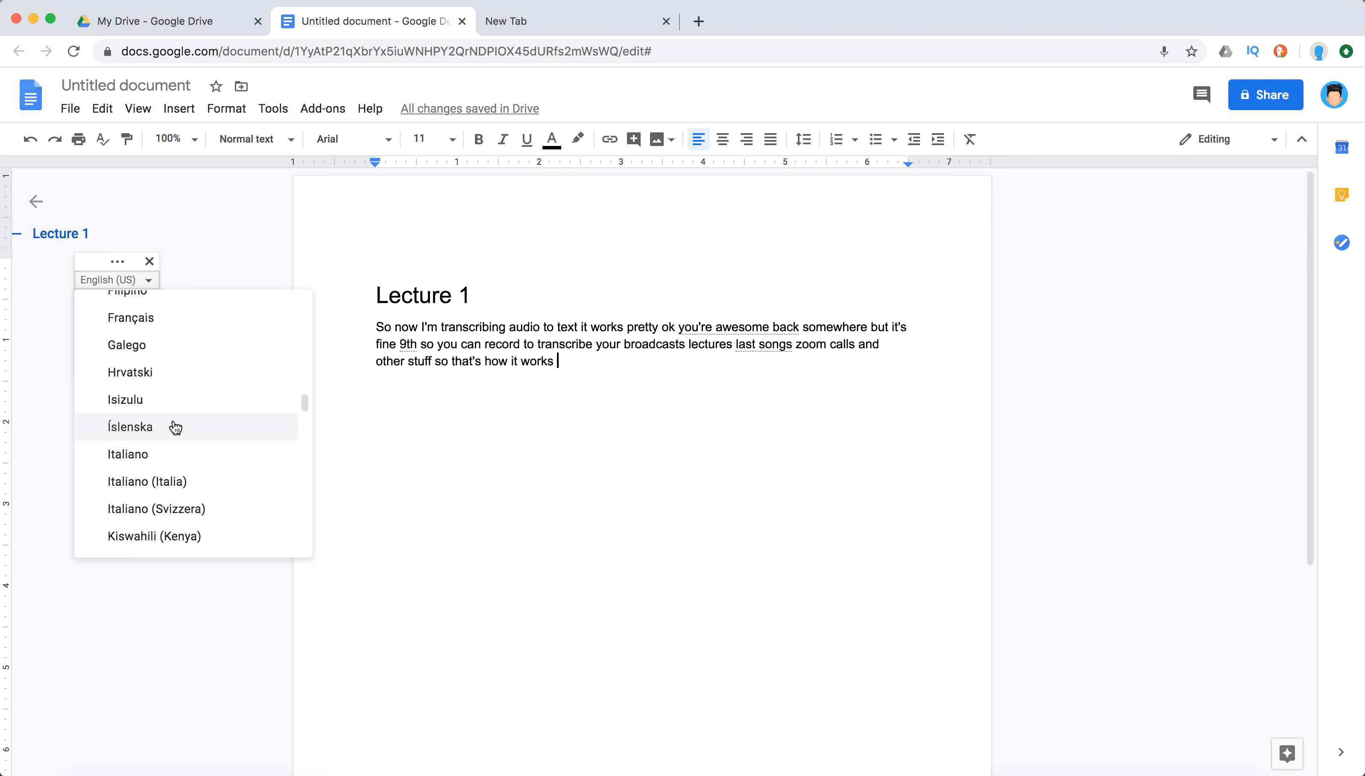
{"action": "scroll", "scroll_direction": "down", "scroll_amount": 3}
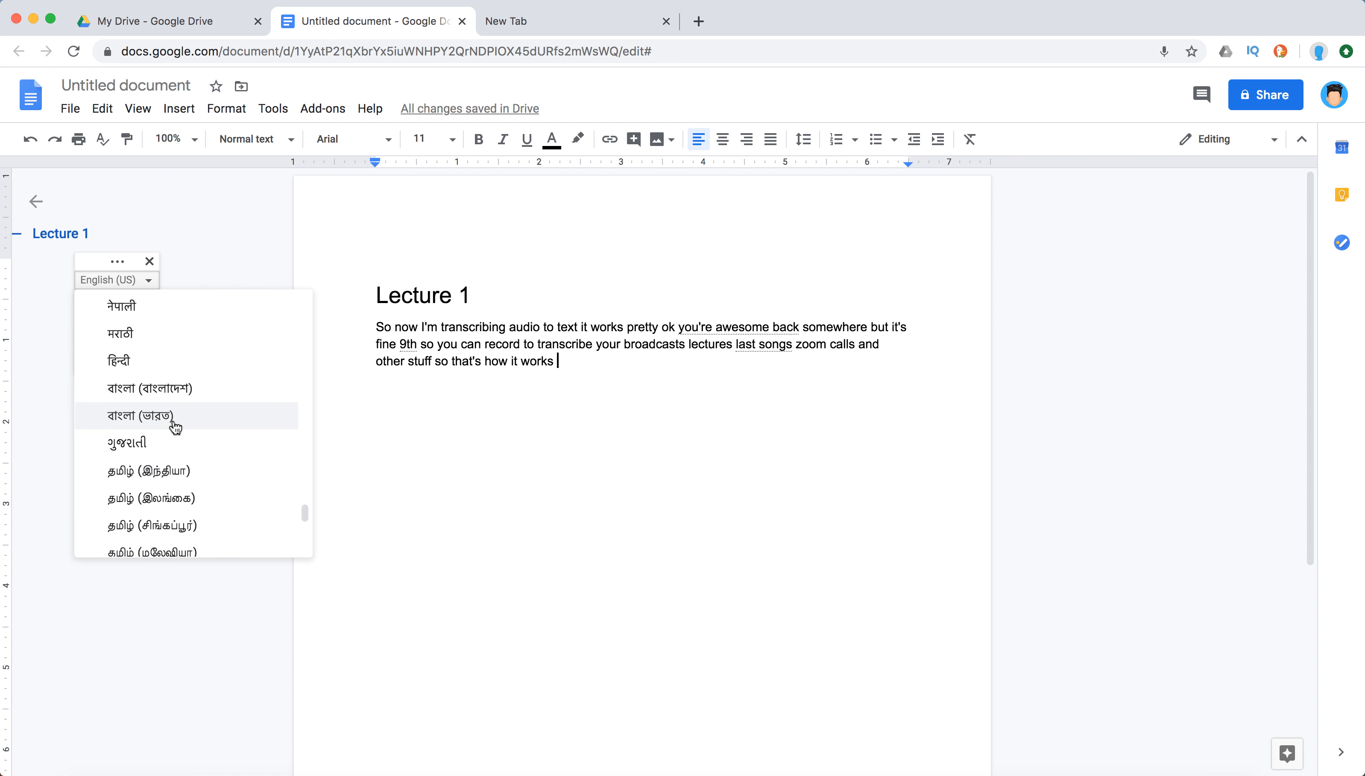
{"action": "scroll", "scroll_direction": "down", "scroll_amount": 3}
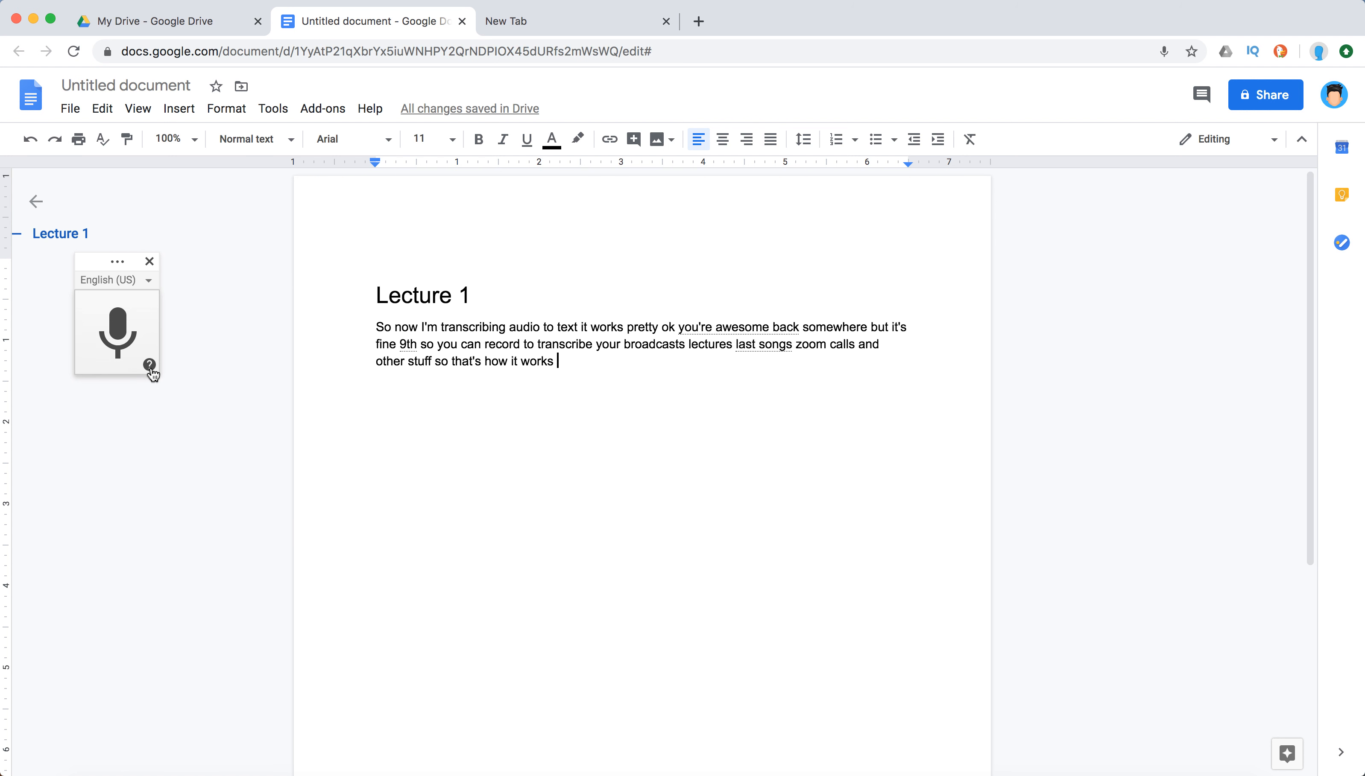
Review the voice typing help guide and its spoken punctuation phrases.
{"action": "left_click", "coordinate": [150, 365]}
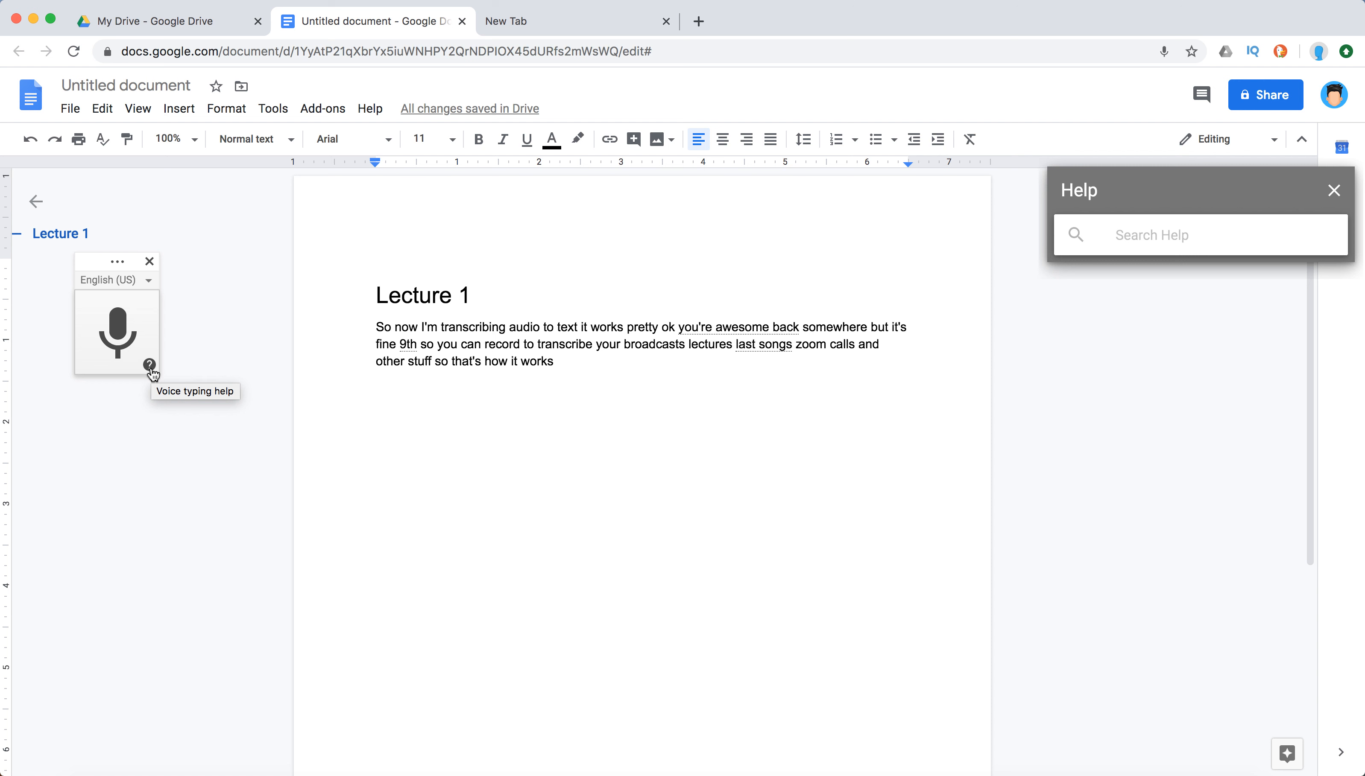
{"action": "left_click", "coordinate": [149, 364]}
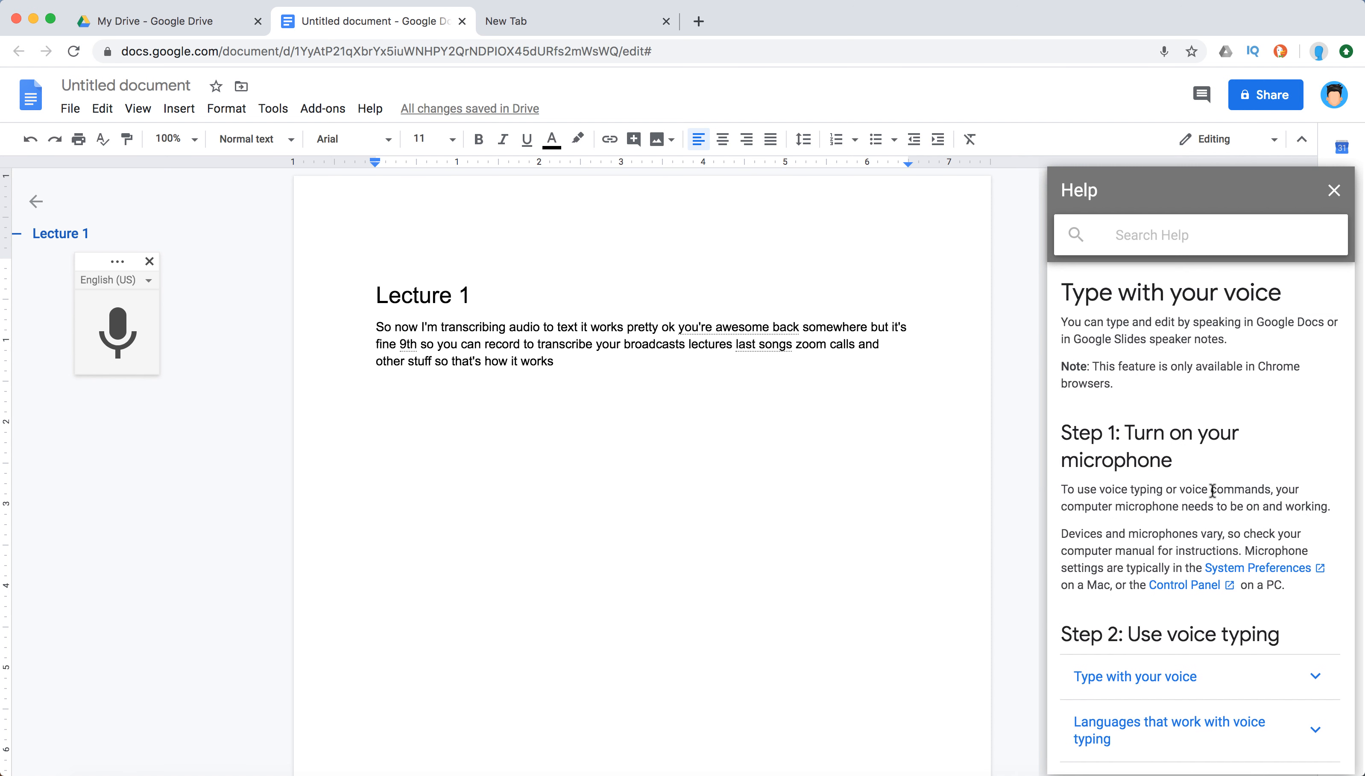
{"action": "scroll", "scroll_direction": "down", "scroll_amount": 3}
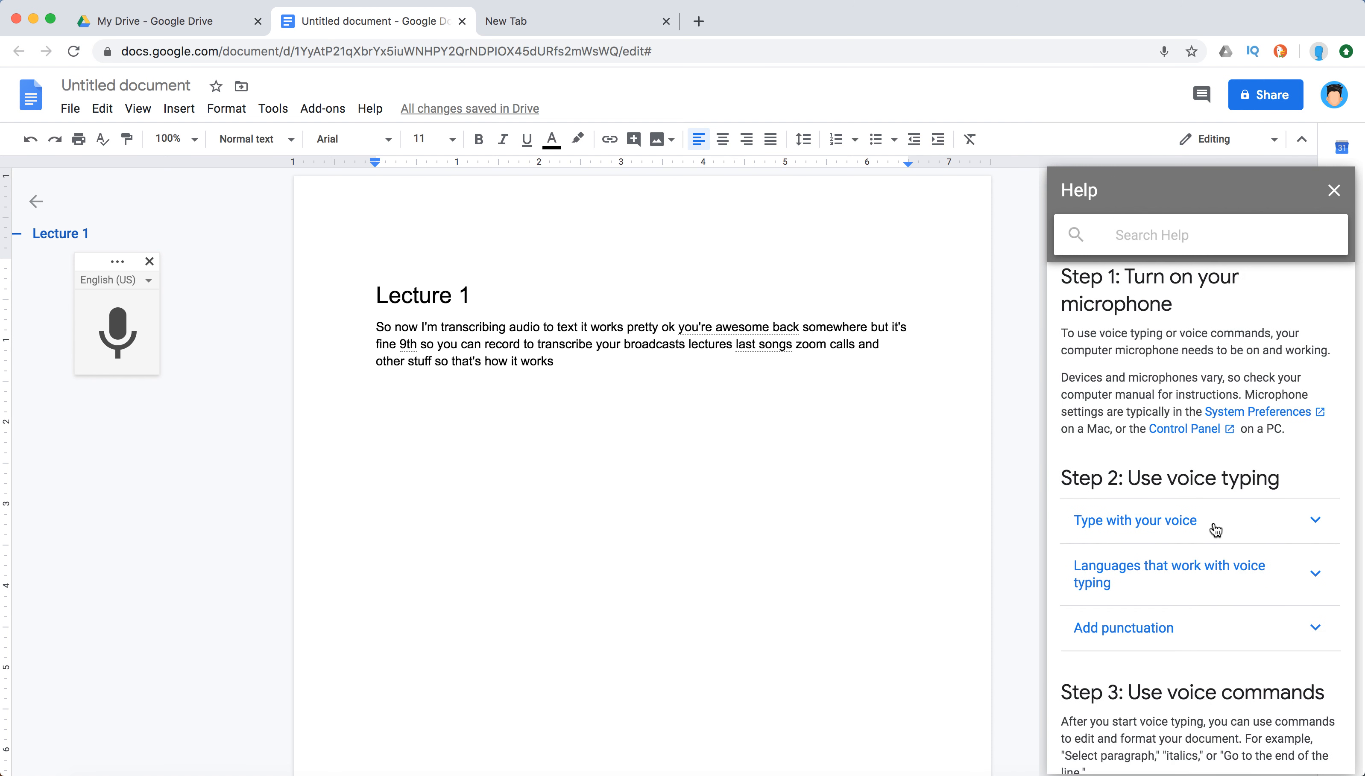
{"action": "scroll", "scroll_direction": "down", "scroll_amount": 3}
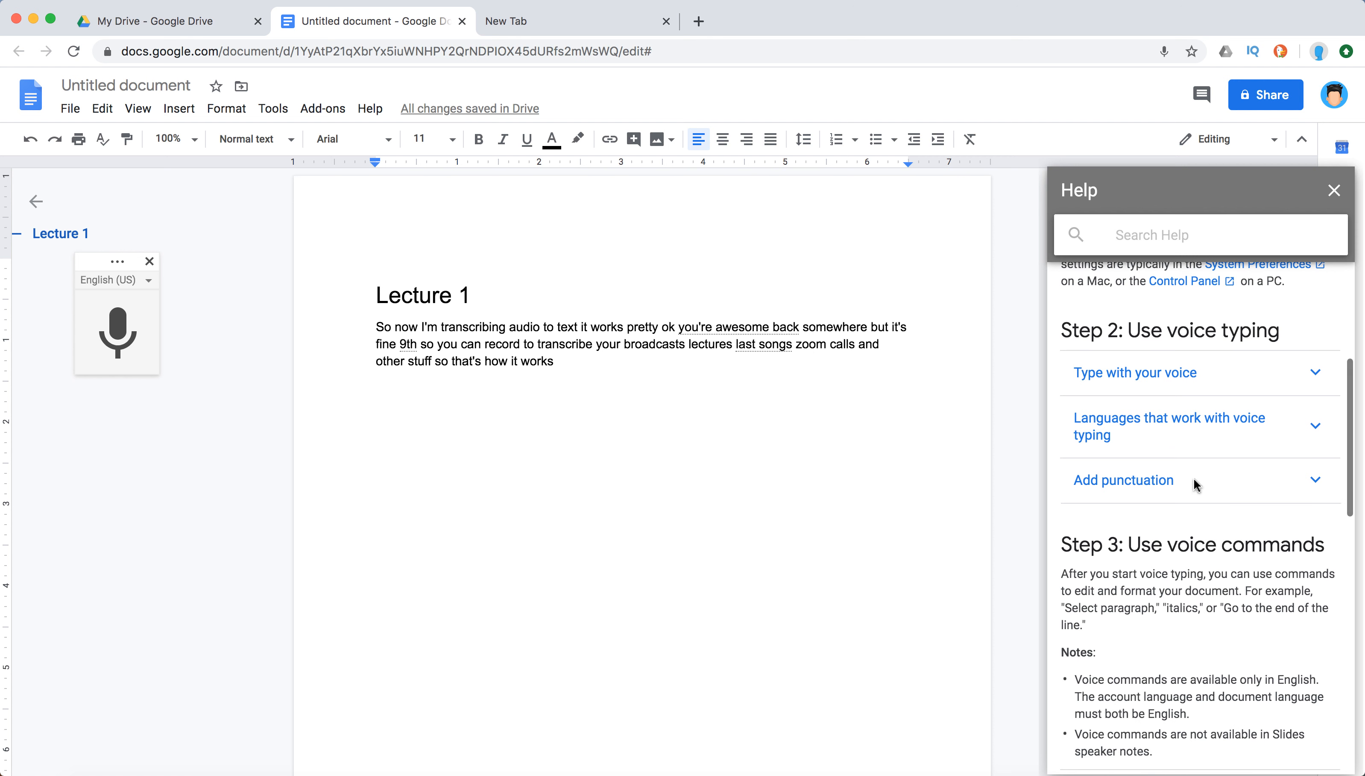
{"action": "left_click", "coordinate": [1123, 481]}
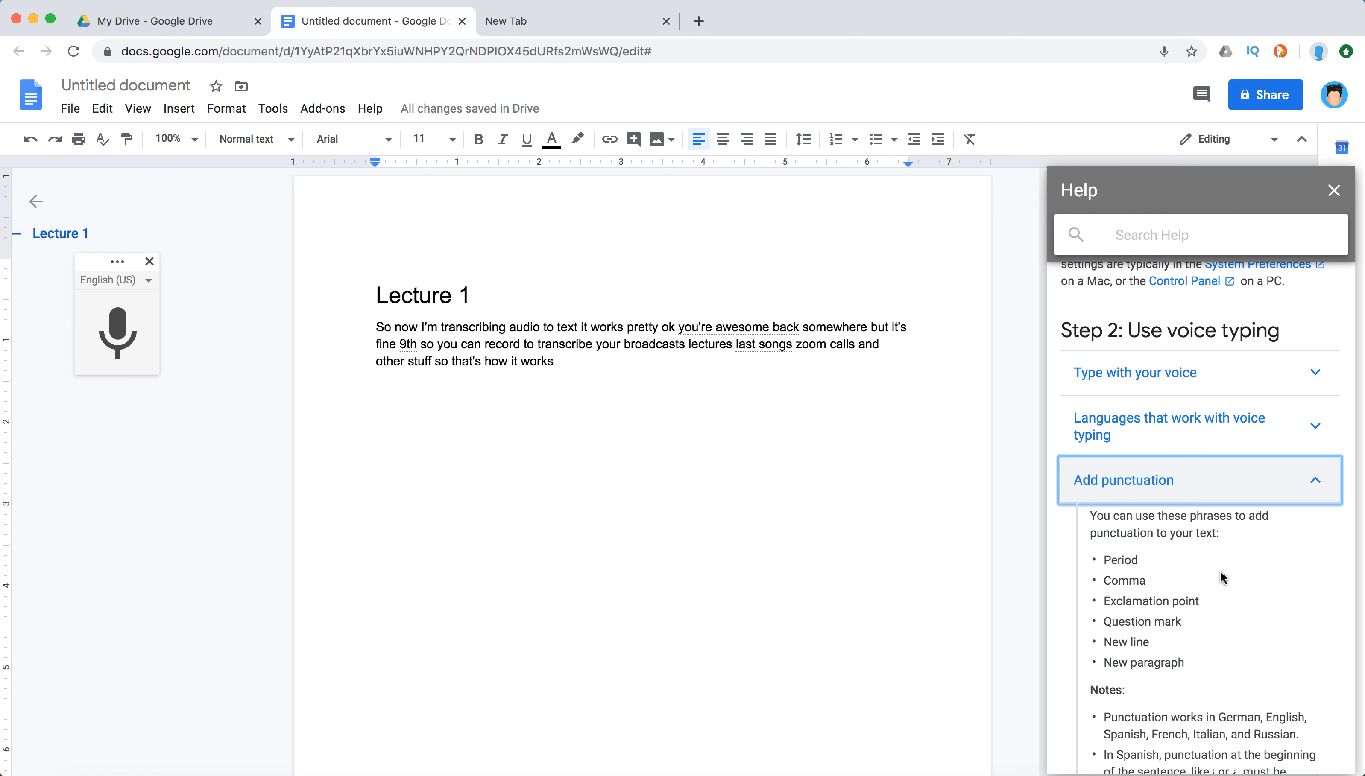
{"action": "scroll", "scroll_direction": "down", "scroll_amount": 3}
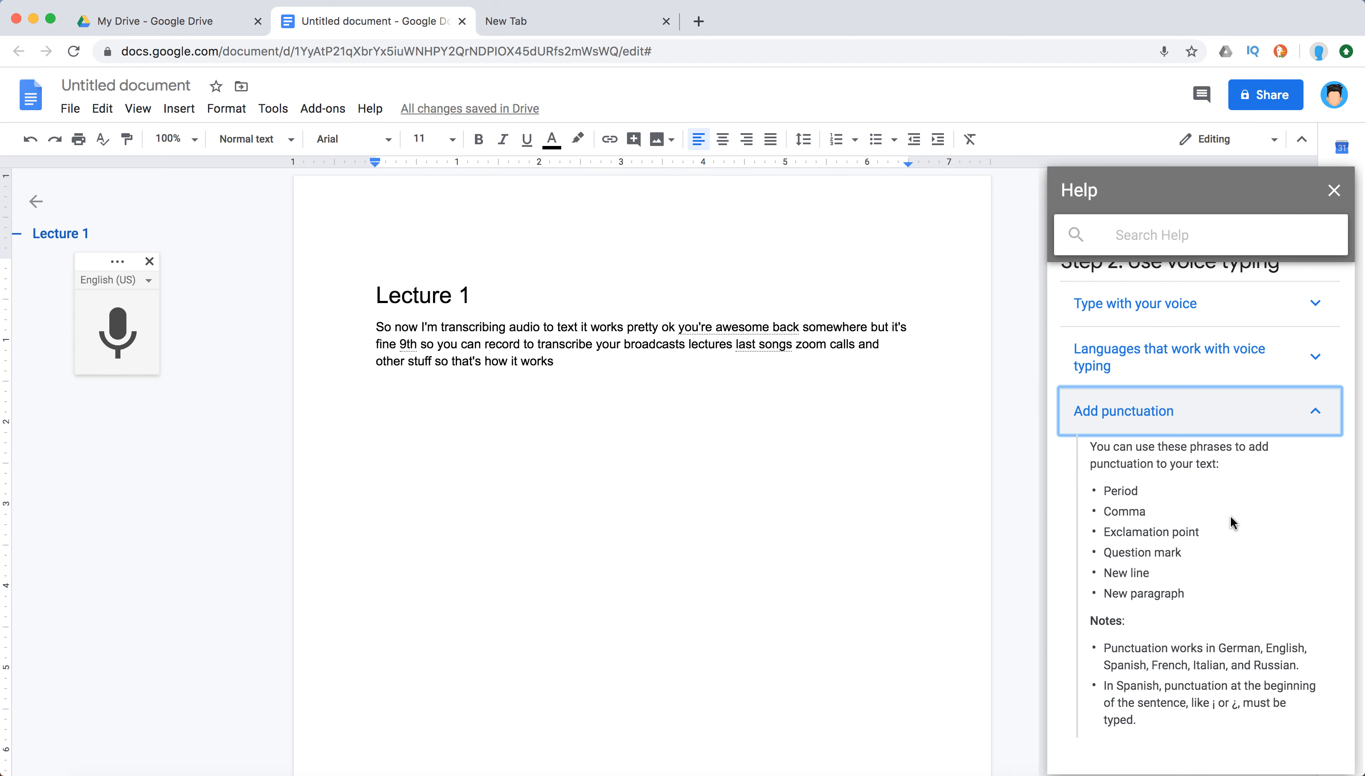
{"action": "scroll", "scroll_direction": "down", "scroll_amount": 3}
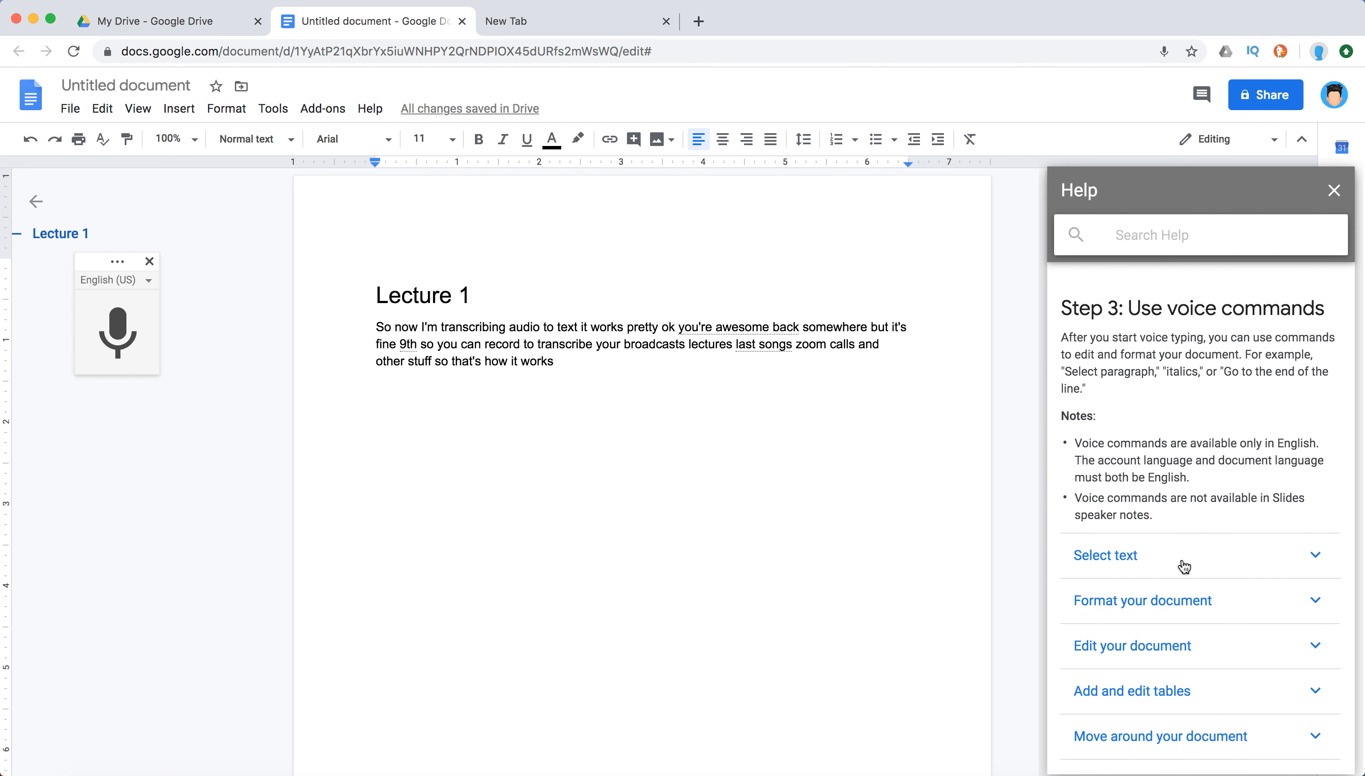
Read the select-text voice commands, then select all the lecture text by saying 'Select all'.
{"action": "left_click", "coordinate": [1105, 555]}
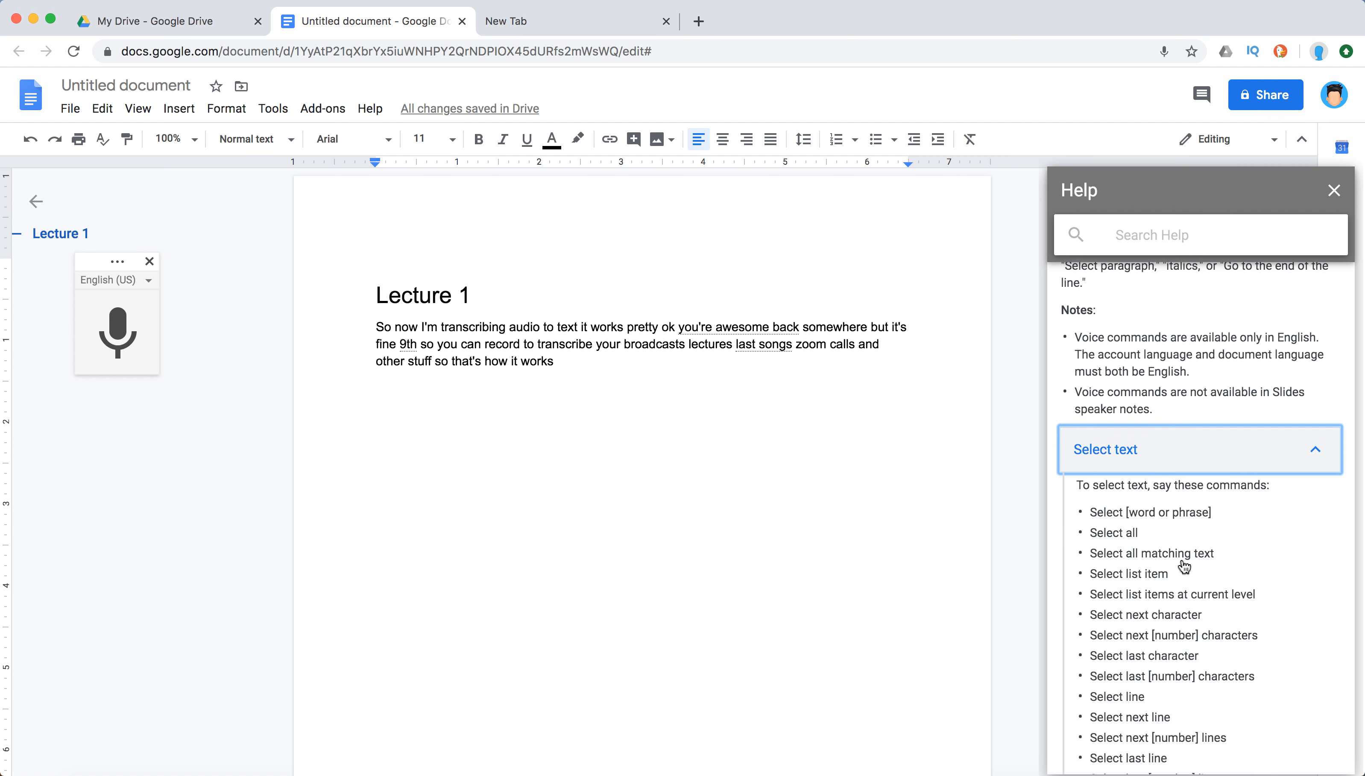
{"action": "scroll", "scroll_direction": "down", "scroll_amount": 3}
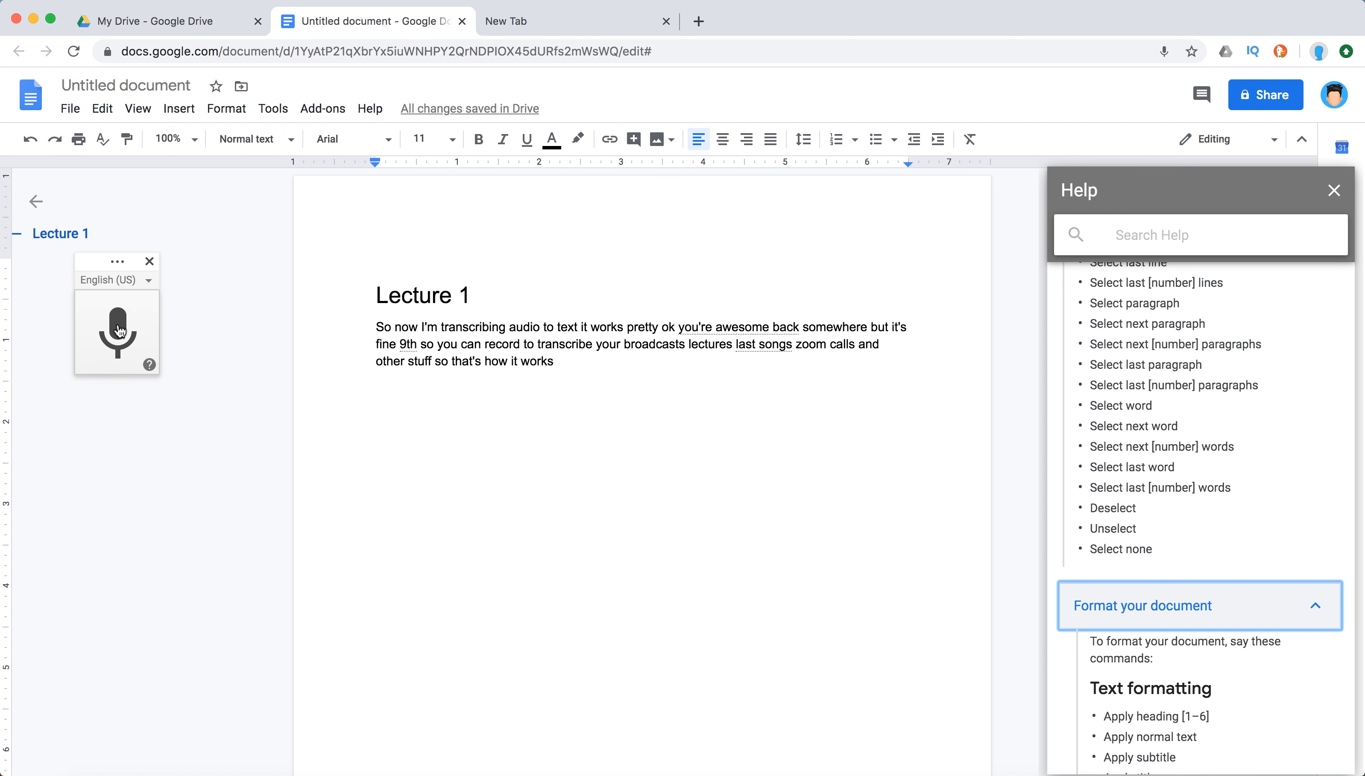
{"action": "left_click", "coordinate": [117, 334]}
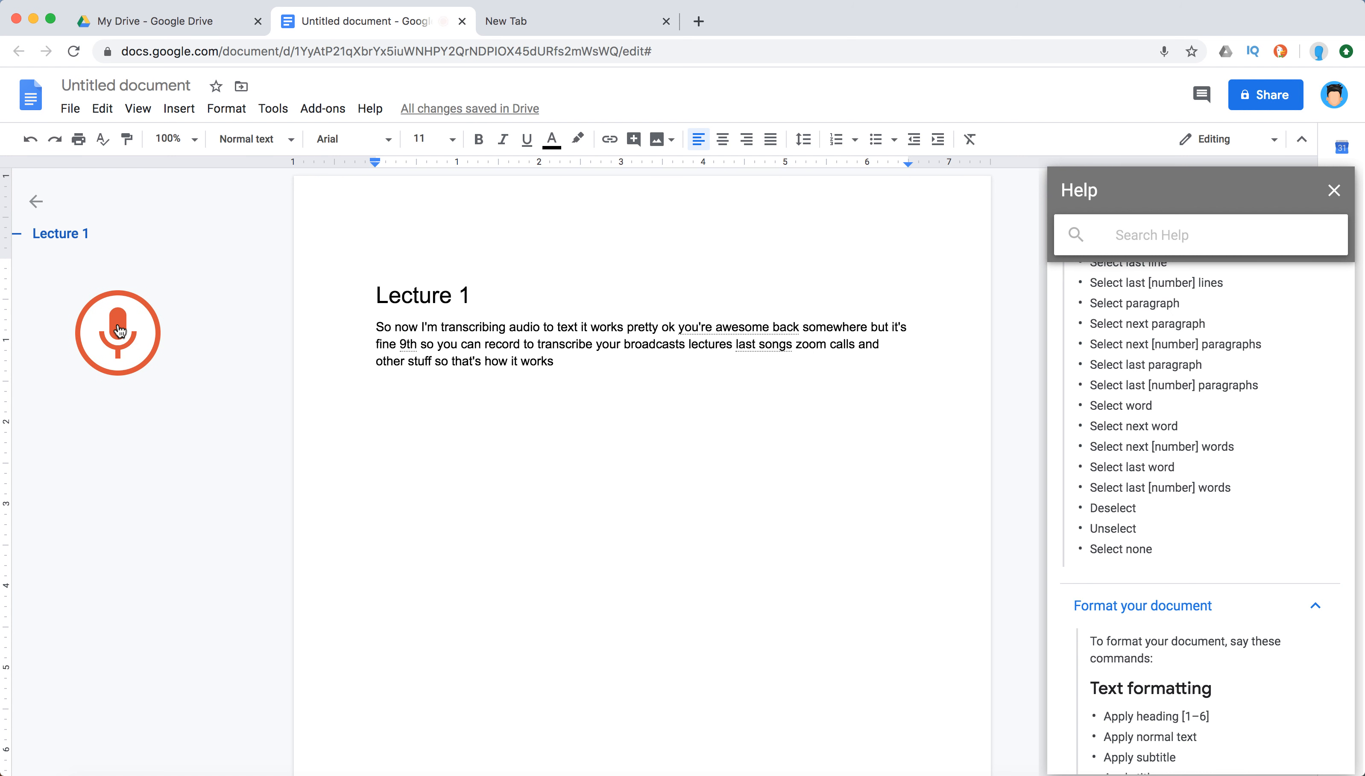
{"action": "left_click", "coordinate": [118, 333]}
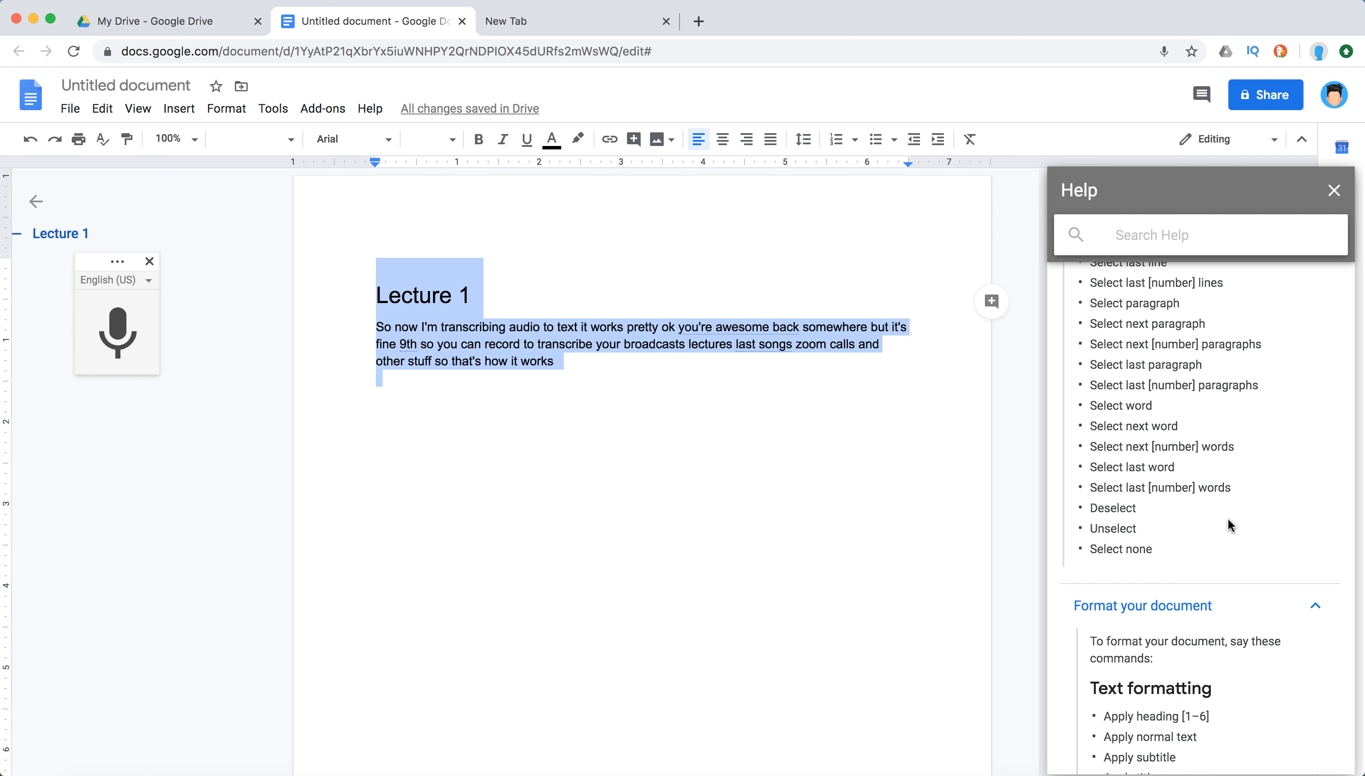
Browse further down the help and expand how to stop voice typing.
{"action": "scroll", "scroll_direction": "down", "scroll_amount": 3}
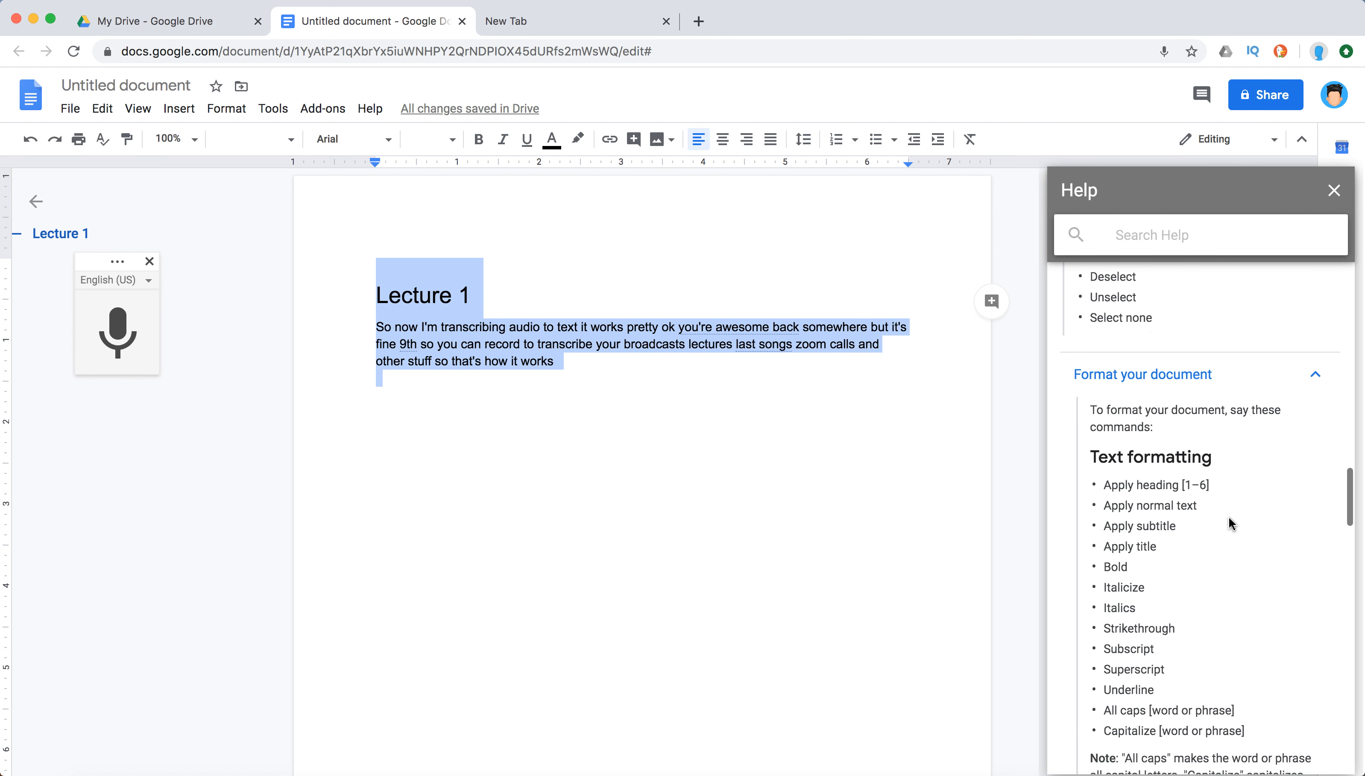
{"action": "scroll", "scroll_direction": "down", "scroll_amount": 3}
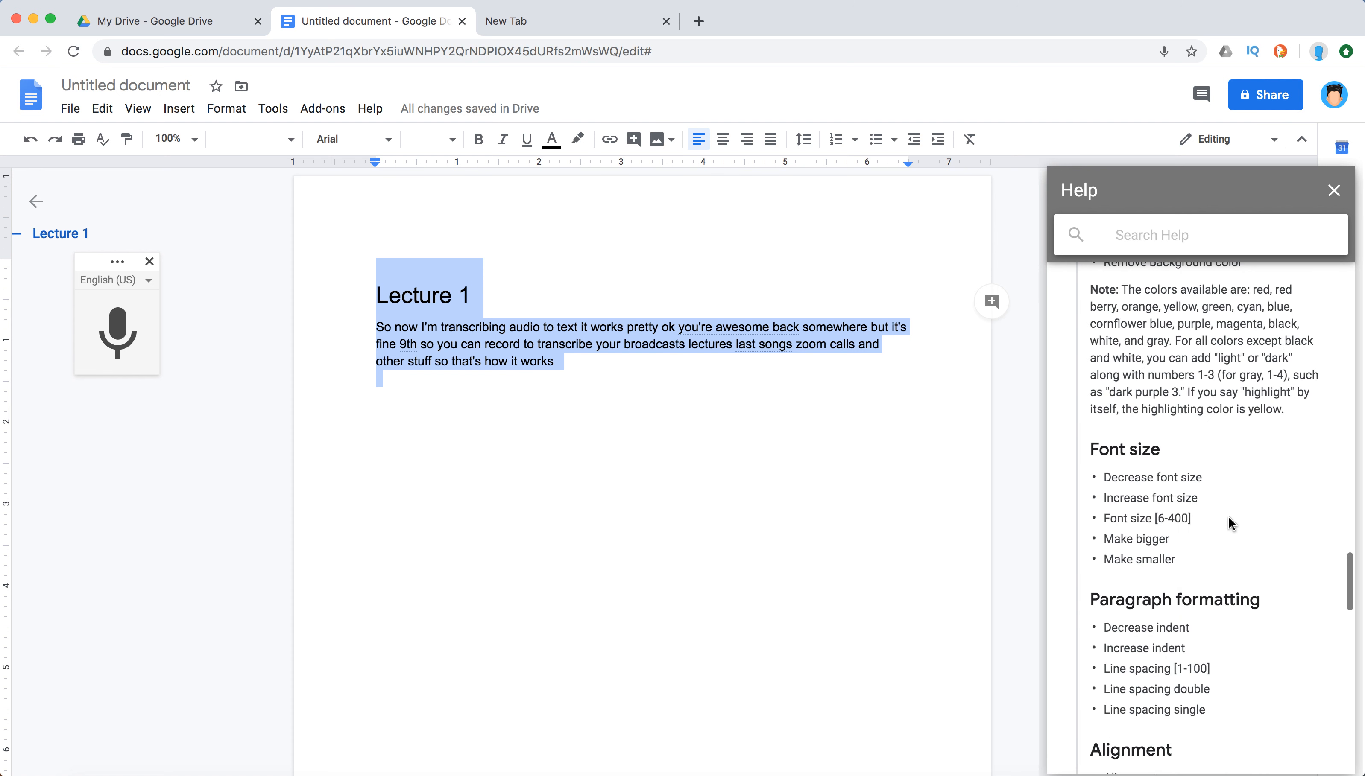
{"action": "scroll", "scroll_direction": "down", "scroll_amount": 3}
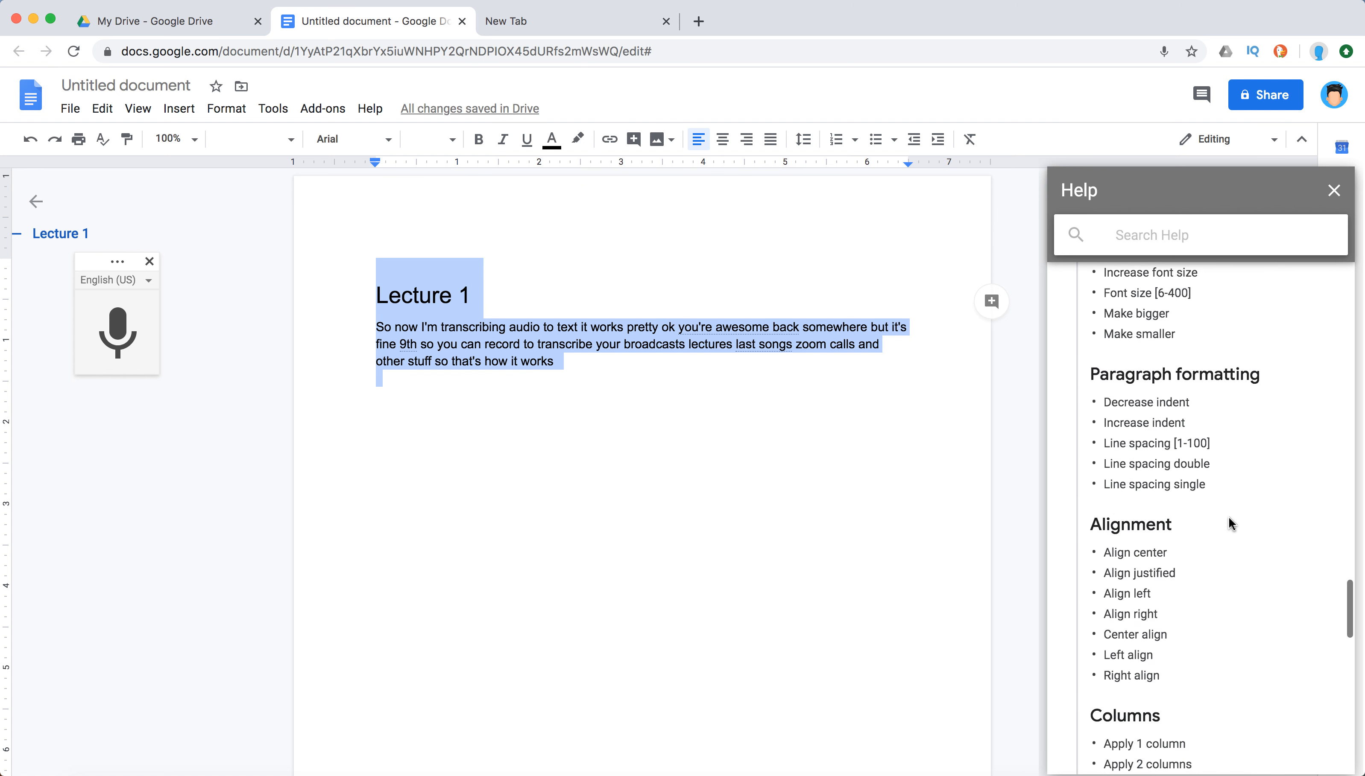
{"action": "scroll", "scroll_direction": "down", "scroll_amount": 3}
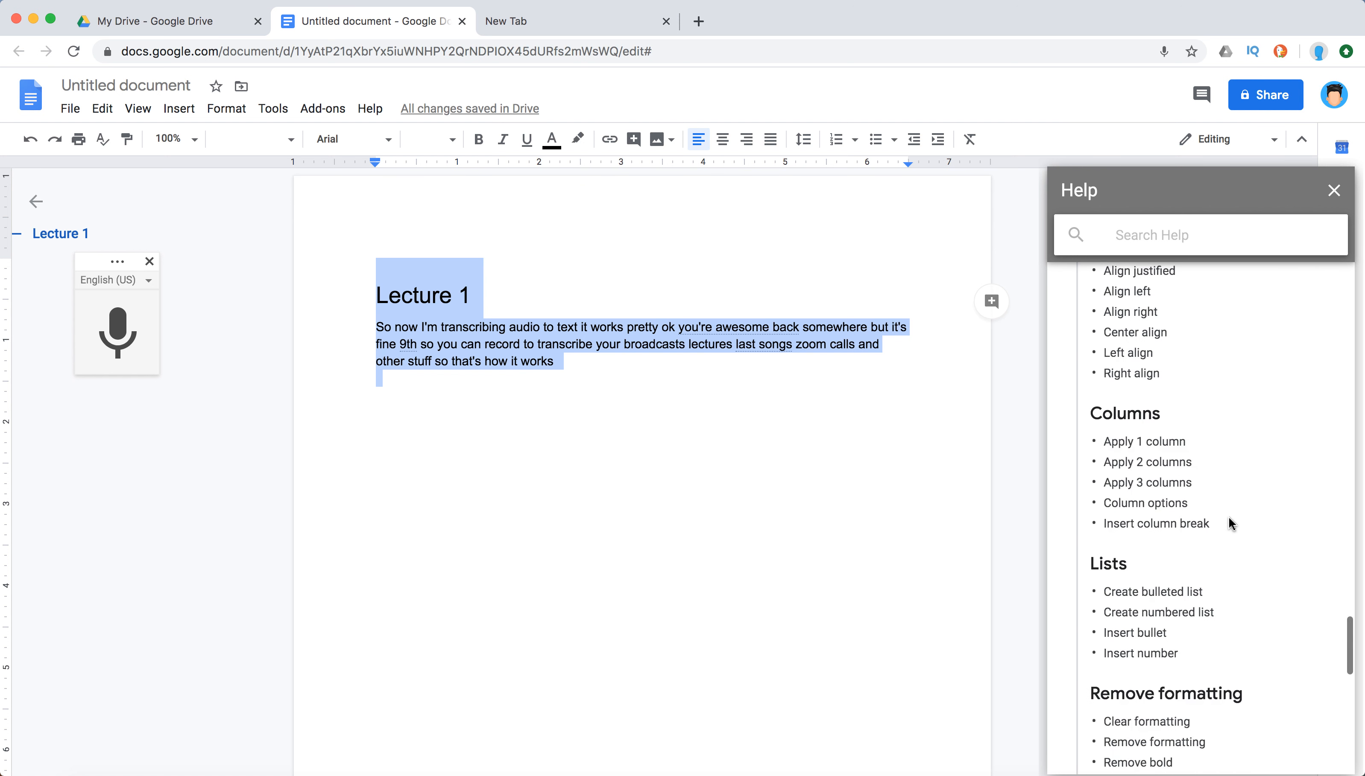
{"action": "scroll", "scroll_direction": "down", "scroll_amount": 3}
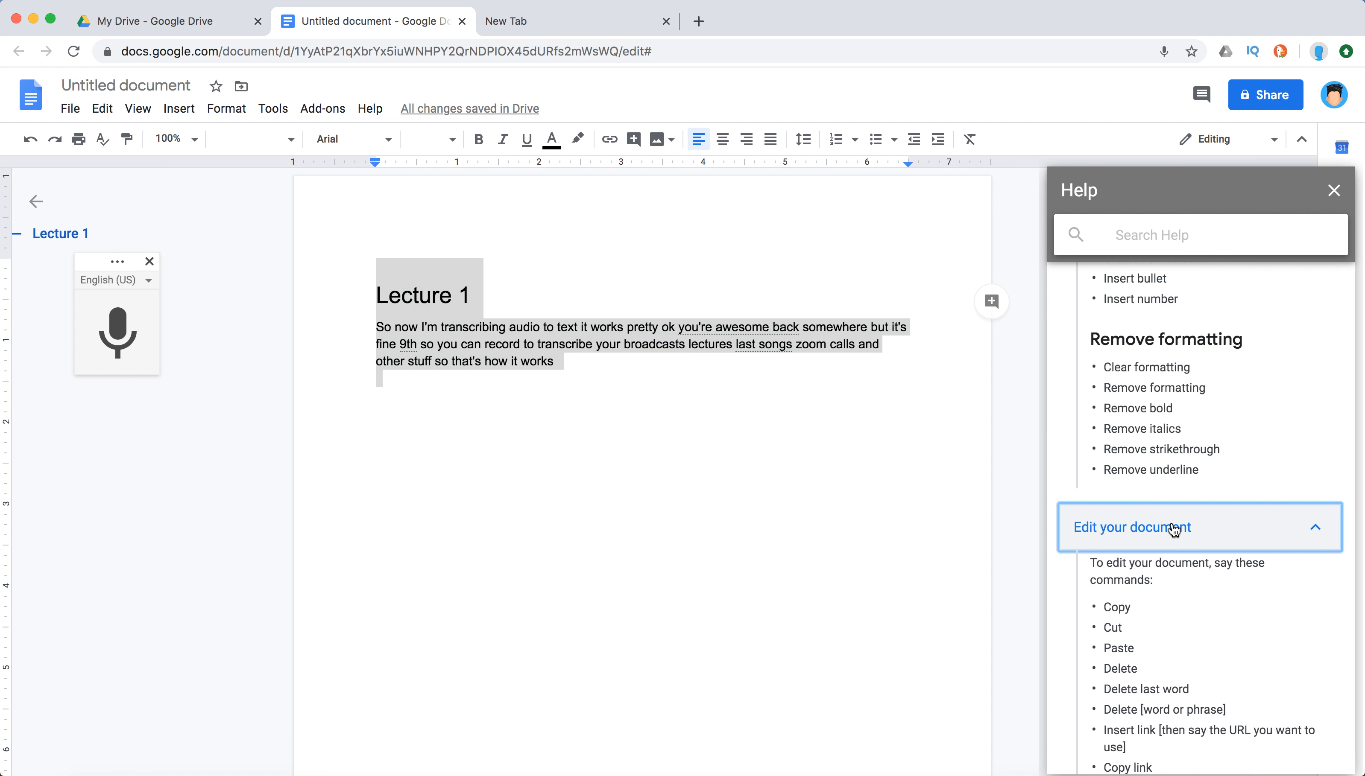
{"action": "scroll", "scroll_direction": "down", "scroll_amount": 3}
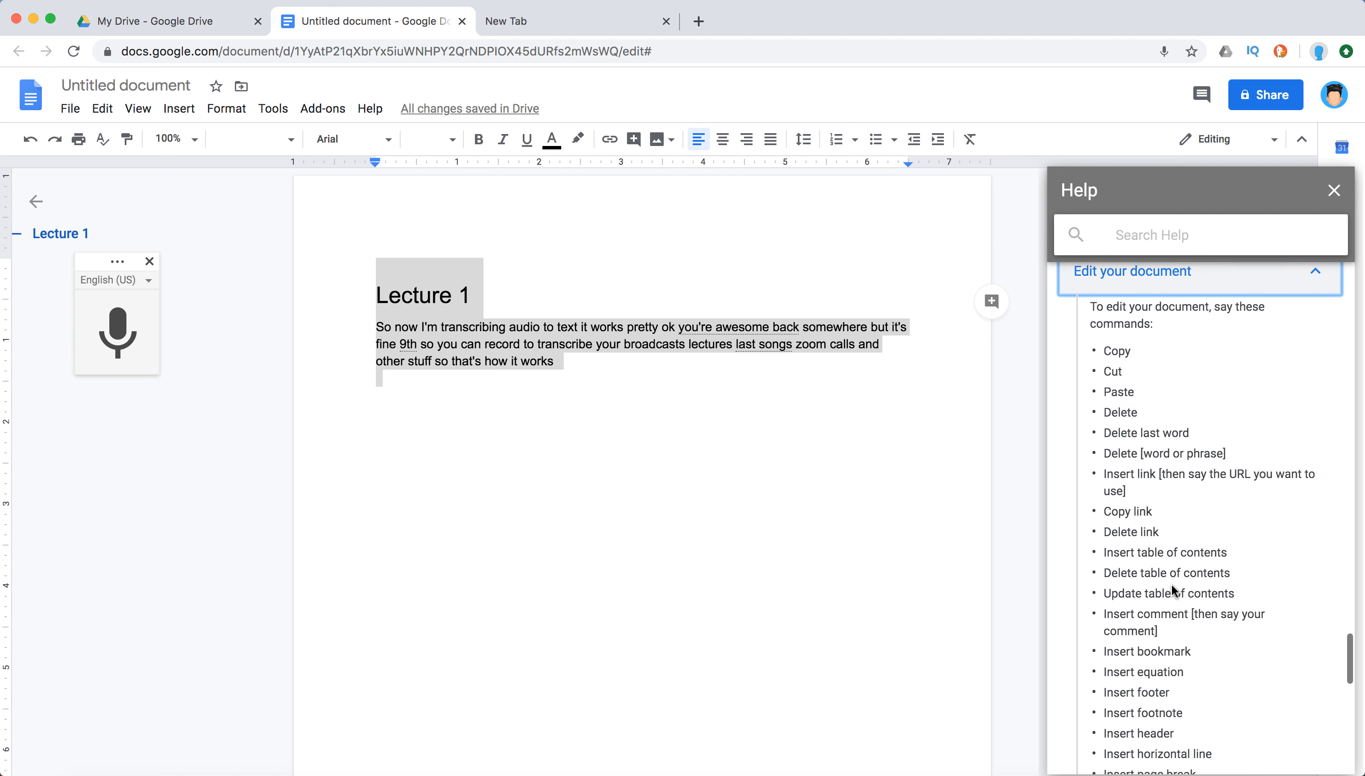
{"action": "scroll", "scroll_direction": "down", "scroll_amount": 3}
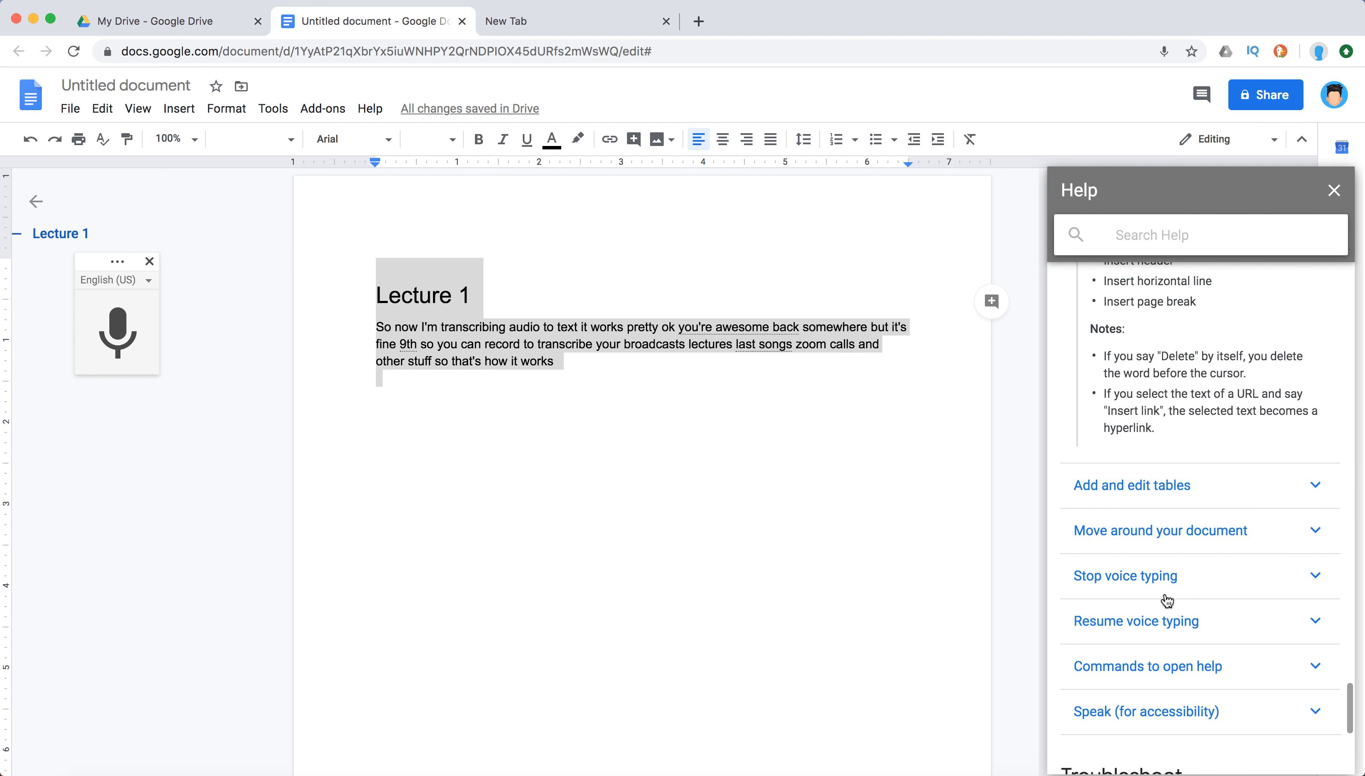
{"action": "left_click", "coordinate": [1124, 575]}
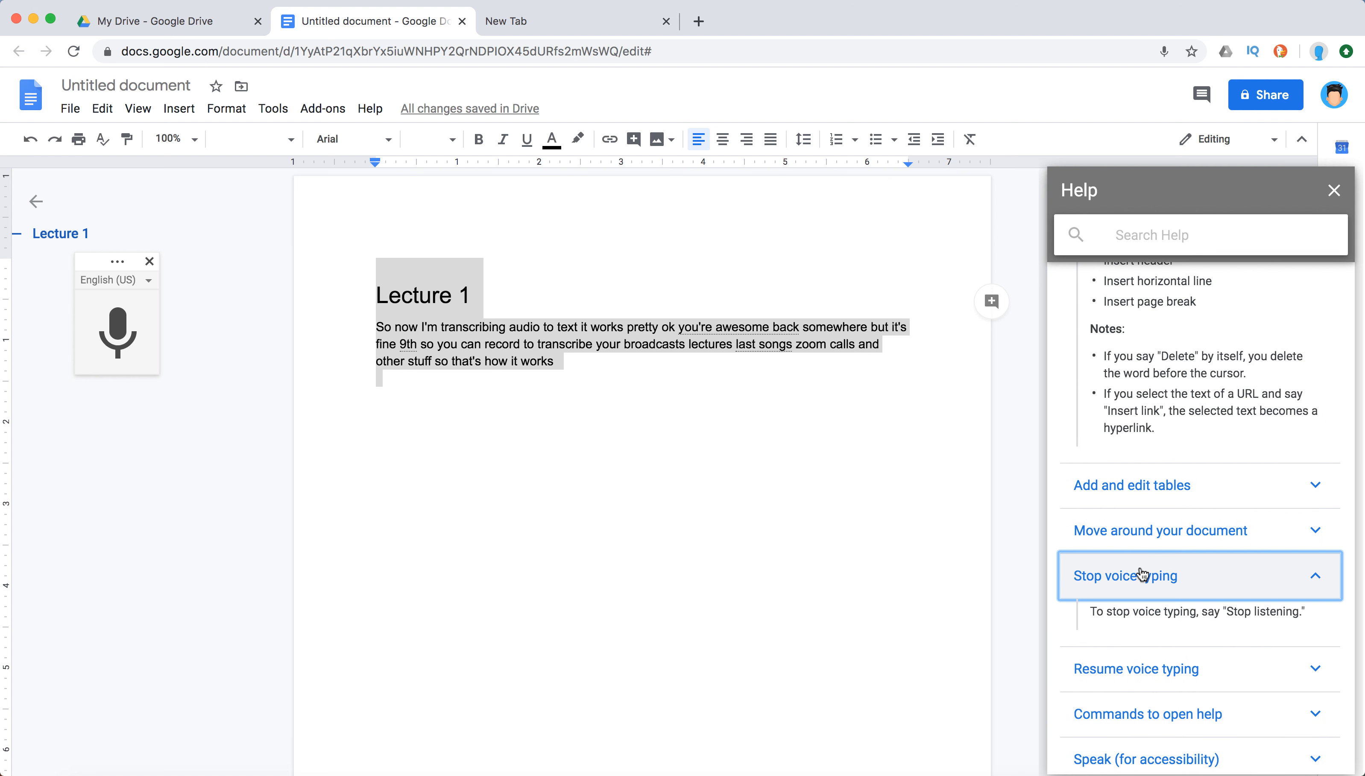
{"action": "left_click", "coordinate": [1132, 485]}
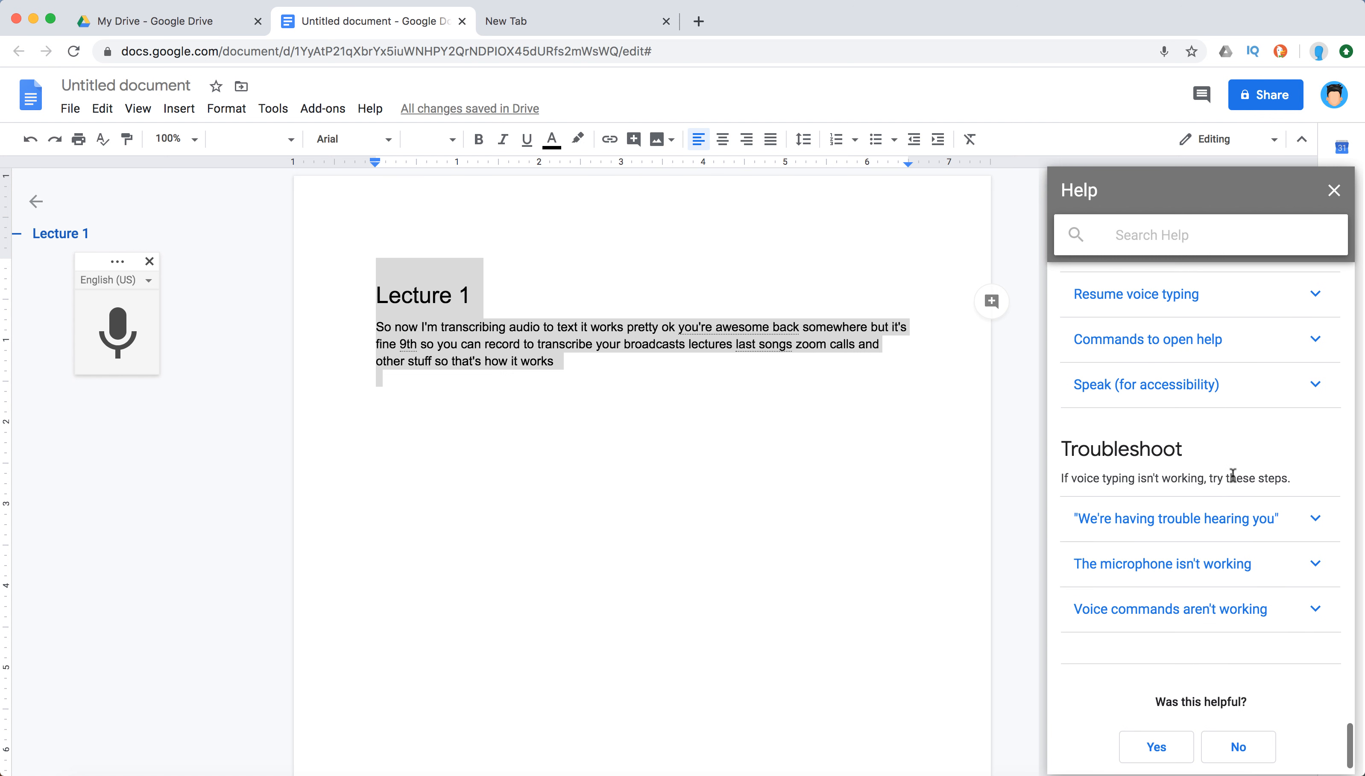
Expand the resume voice typing commands, then close the voice typing help panel.
{"action": "left_click", "coordinate": [1125, 298]}
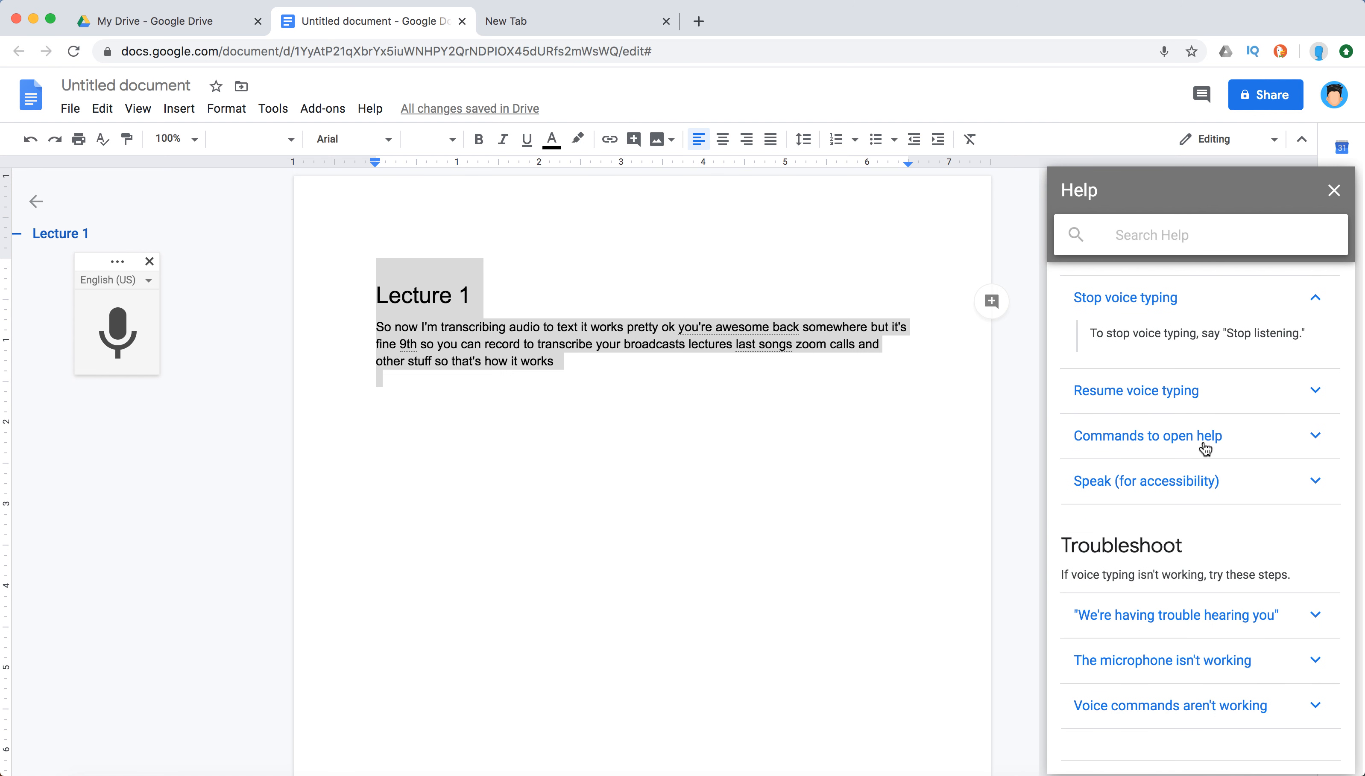
{"action": "left_click", "coordinate": [1135, 390]}
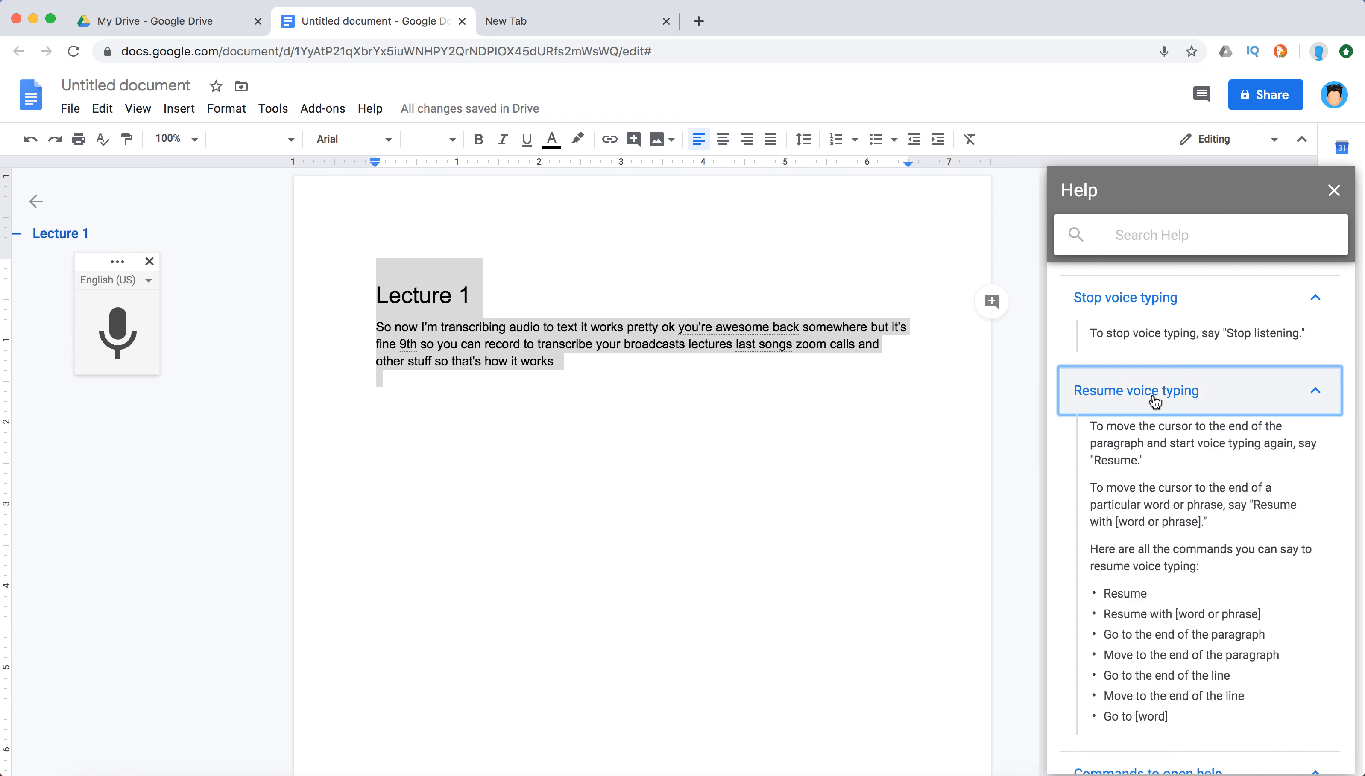
{"action": "scroll", "scroll_direction": "down", "scroll_amount": 3}
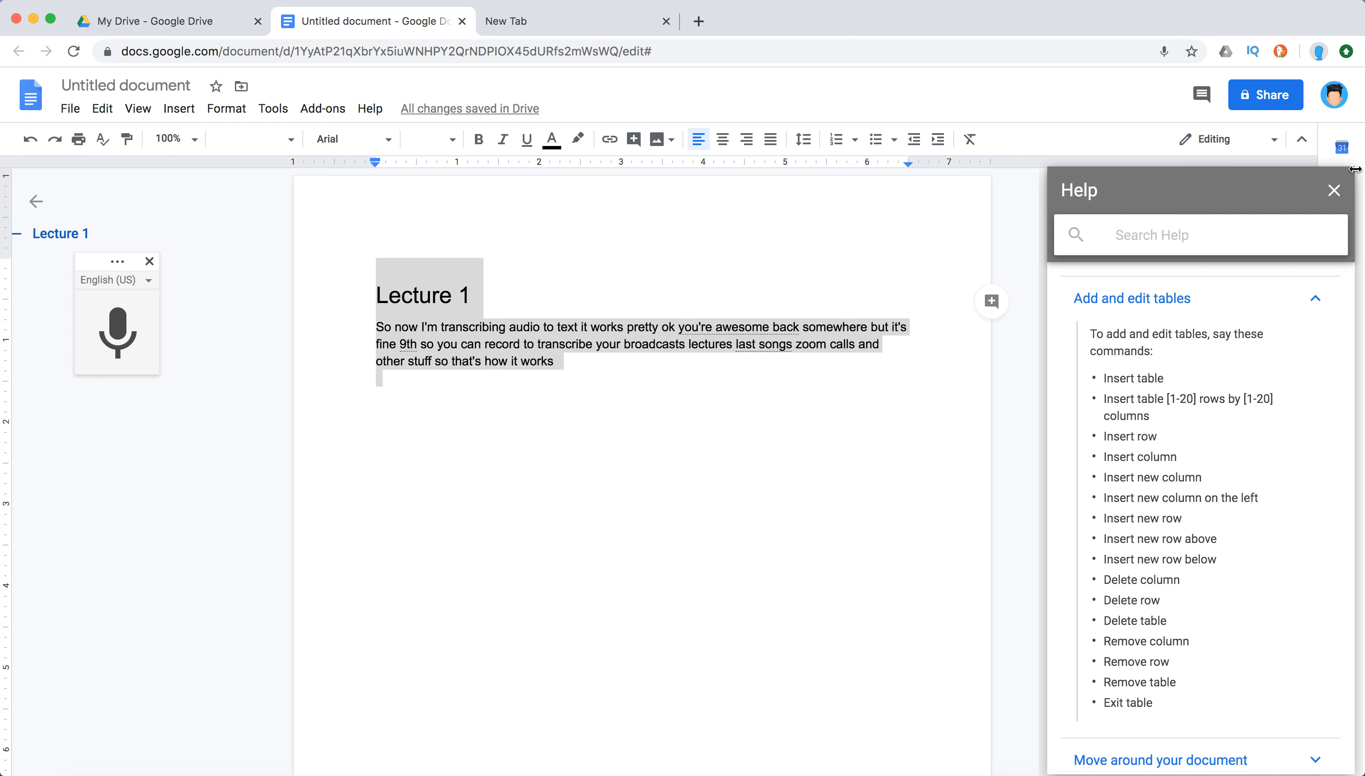
{"action": "left_click", "coordinate": [1333, 191]}
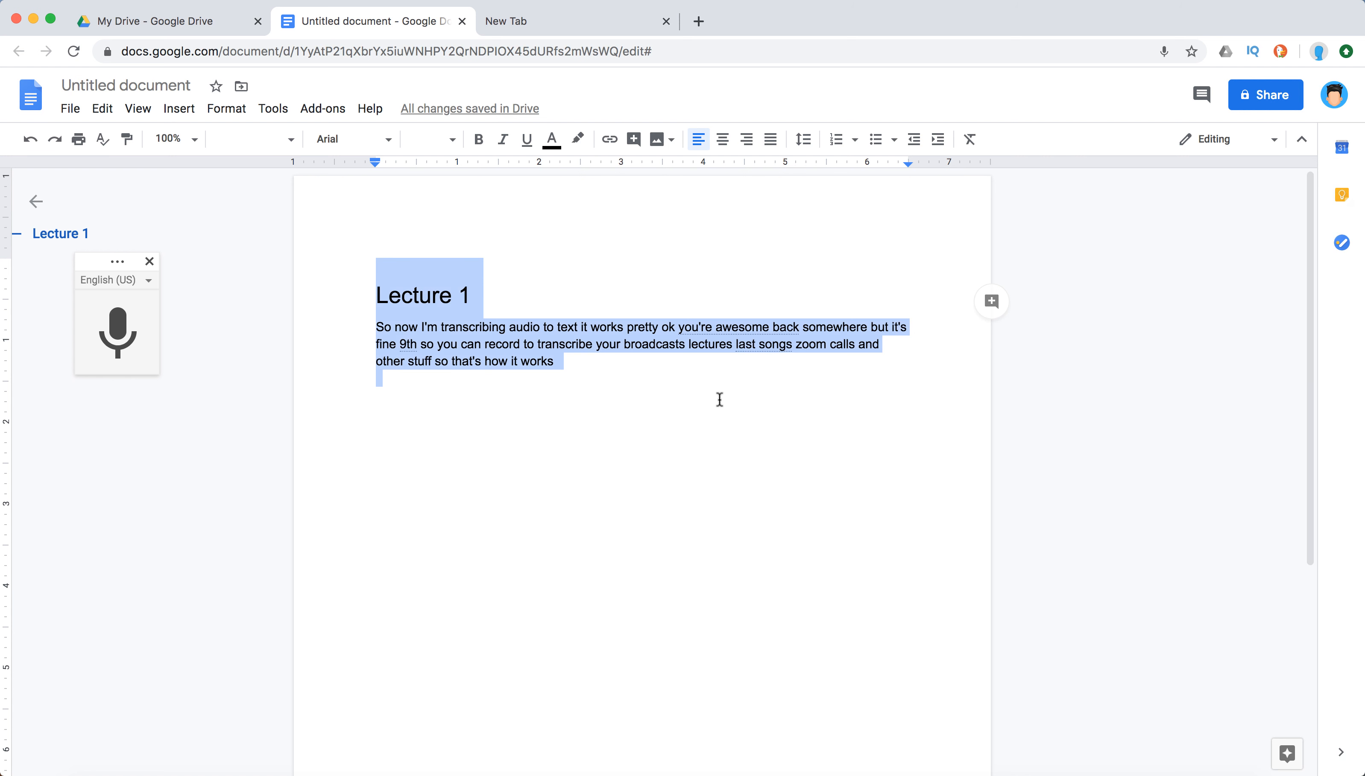